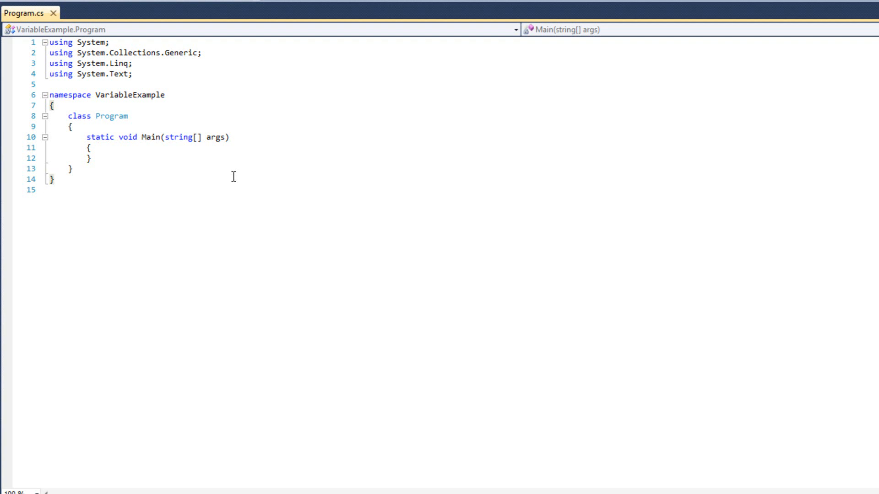
Add a few blank lines inside the empty Main method of Program.cs.
{"action": "left_click", "coordinate": [52, 179]}
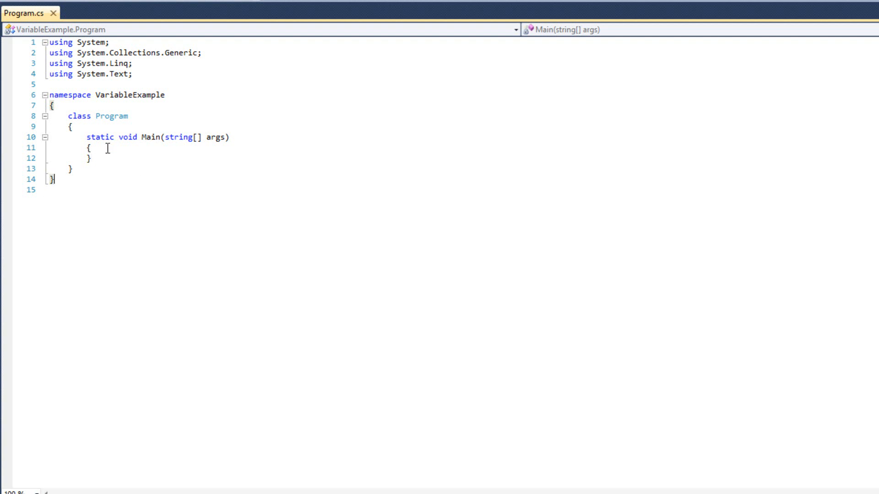
{"action": "key", "text": "enter"}
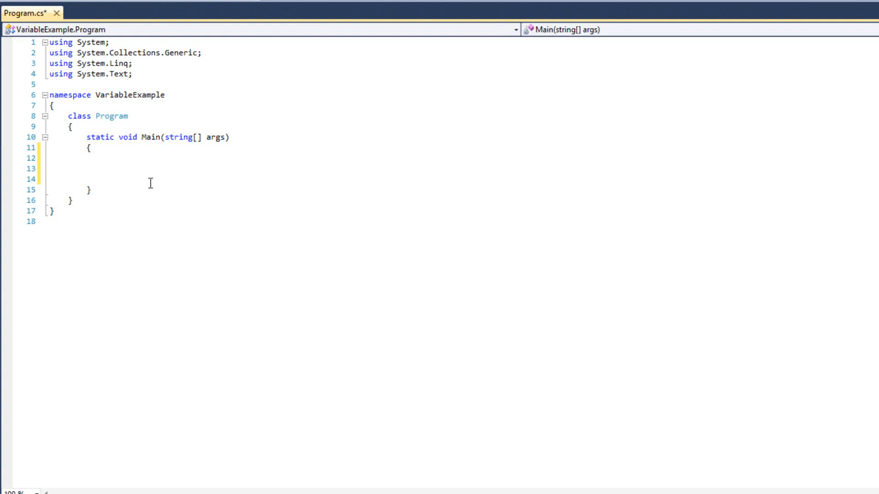
Declare `bool isDone;` on an empty line in Main, with blank lines below.
{"action": "left_click", "coordinate": [104, 168]}
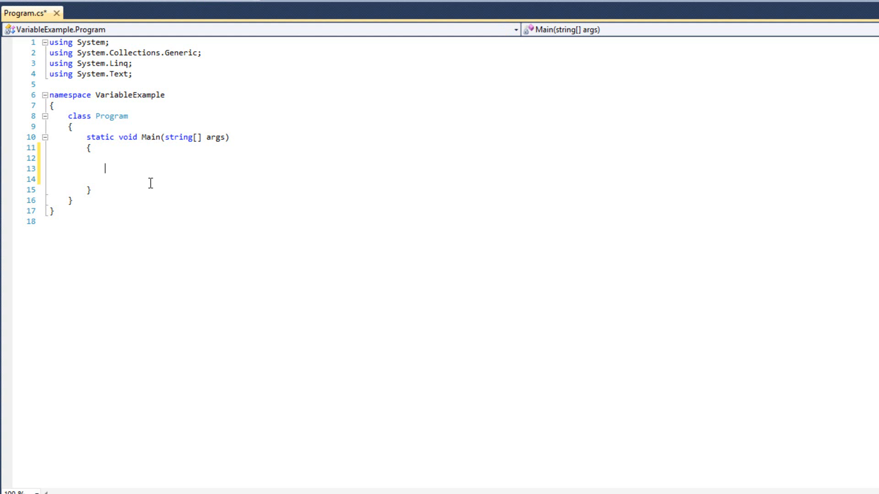
{"action": "type", "text": "bool isD"}
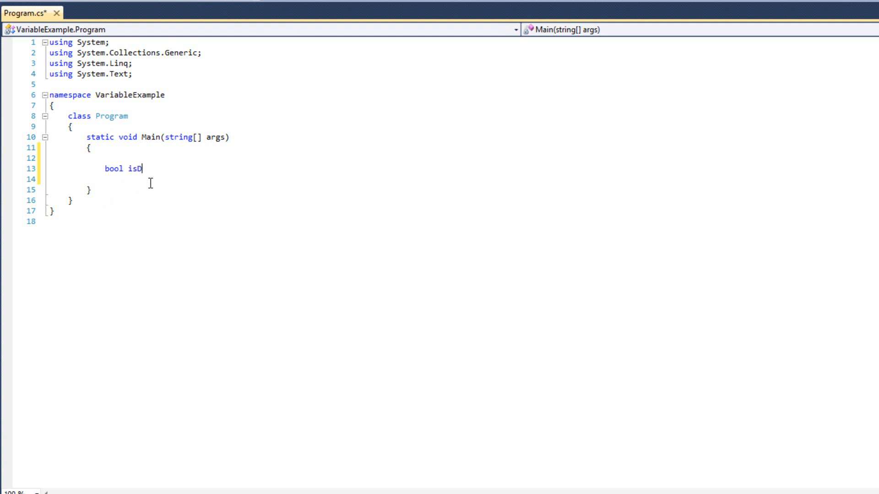
{"action": "type", "text": "one;"}
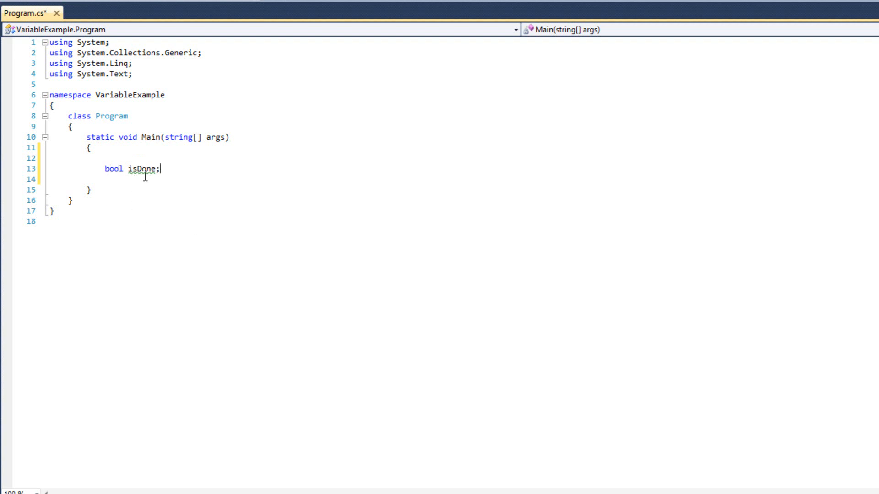
{"action": "mouse_move", "coordinate": [144, 169]}
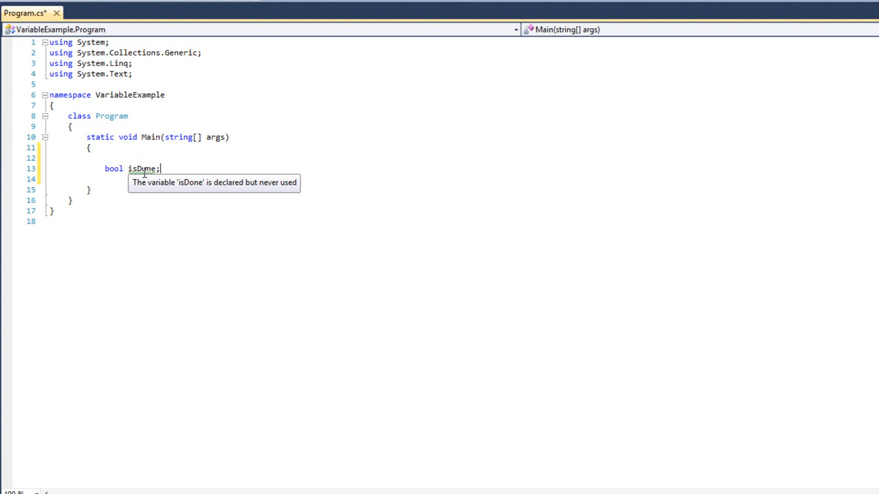
{"action": "mouse_move", "coordinate": [209, 160]}
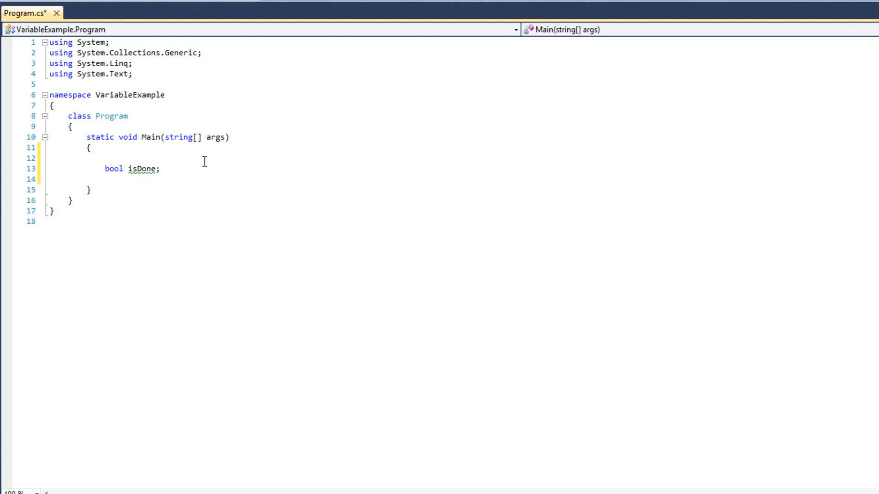
{"action": "left_click", "coordinate": [163, 169]}
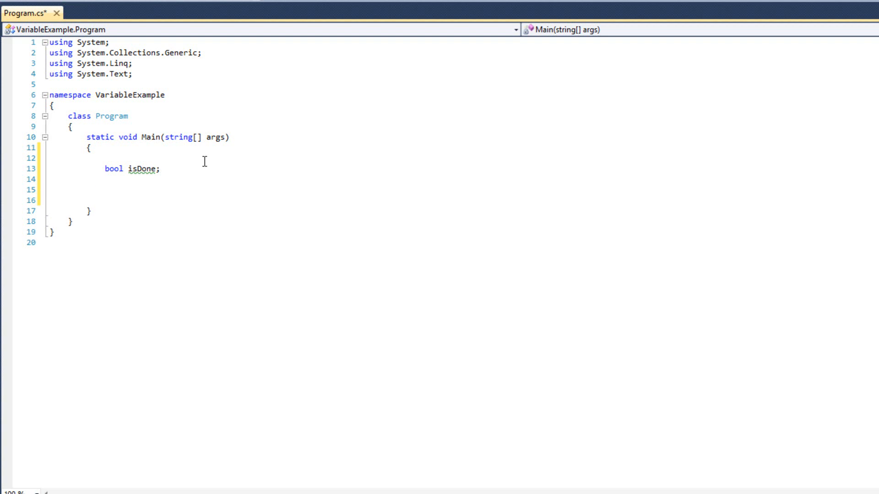
Add `int x = 5;` and `int y = x;` on the lines below isDone.
{"action": "type", "text": "int x"}
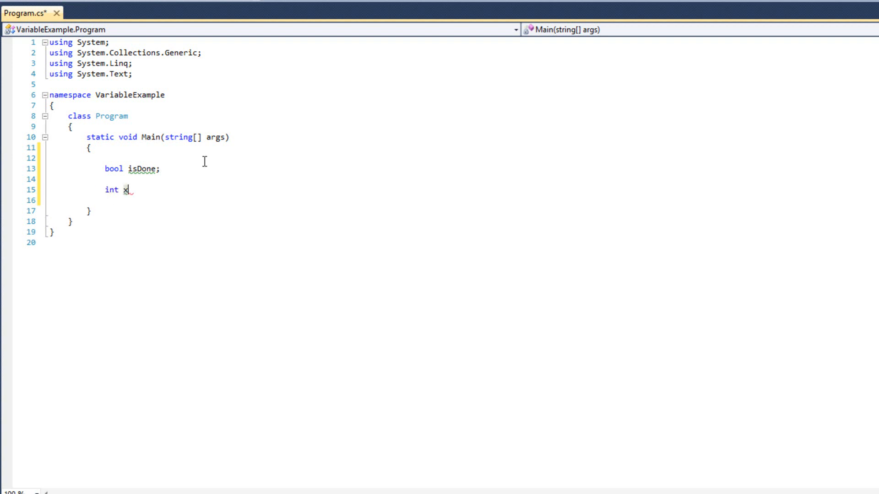
{"action": "type", "text": "= 5;"}
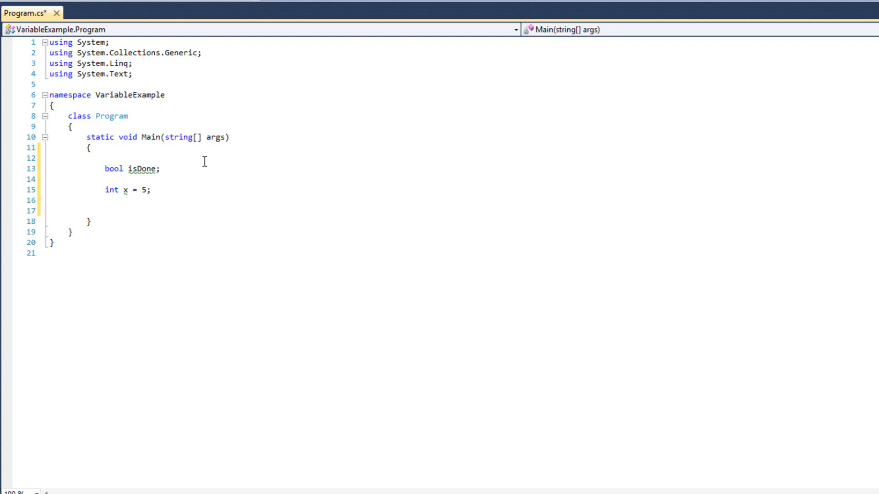
{"action": "type", "text": "int y"}
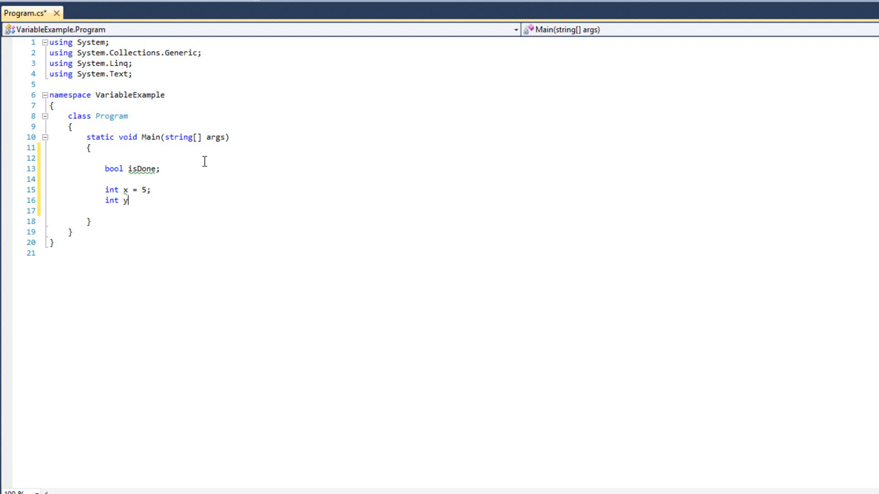
{"action": "type", "text": "= x;"}
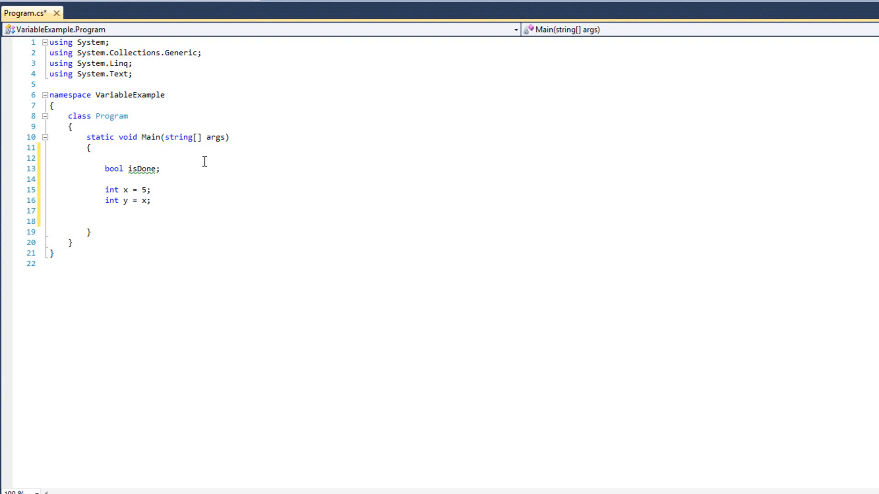
{"action": "left_click", "coordinate": [104, 212]}
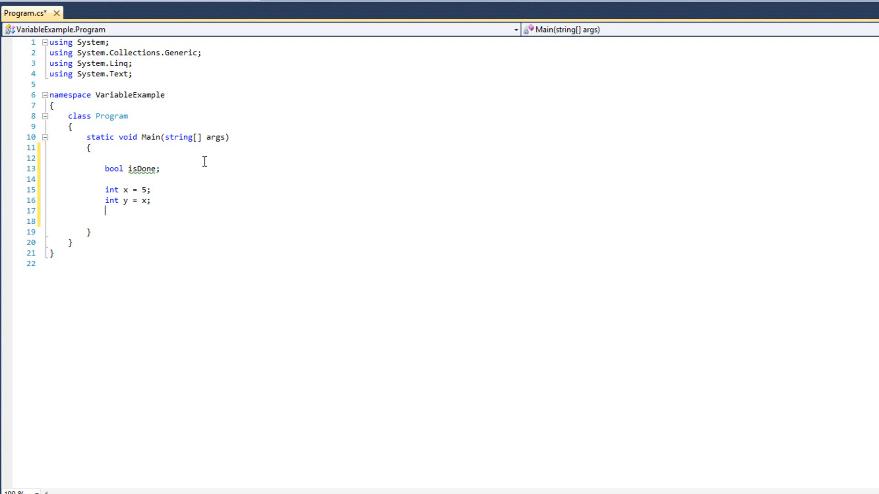
Write `string myString = "Hello World";` below the integer declarations.
{"action": "type", "text": "s"}
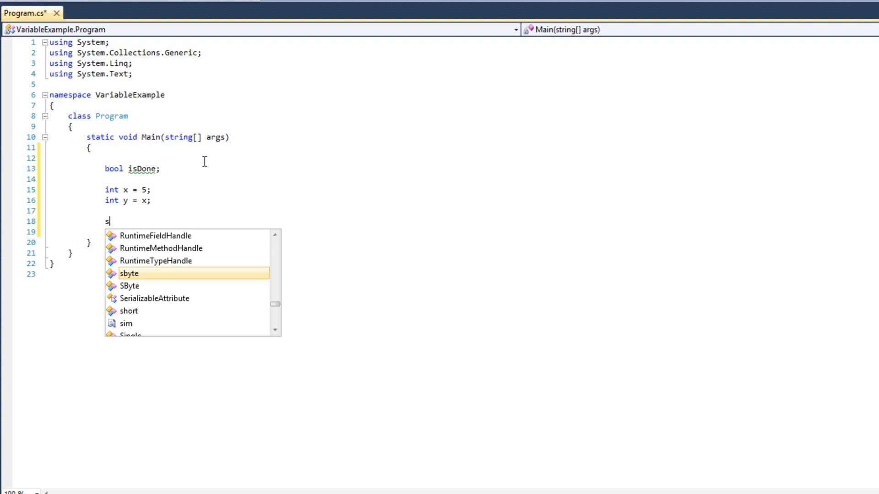
{"action": "type", "text": "tring m"}
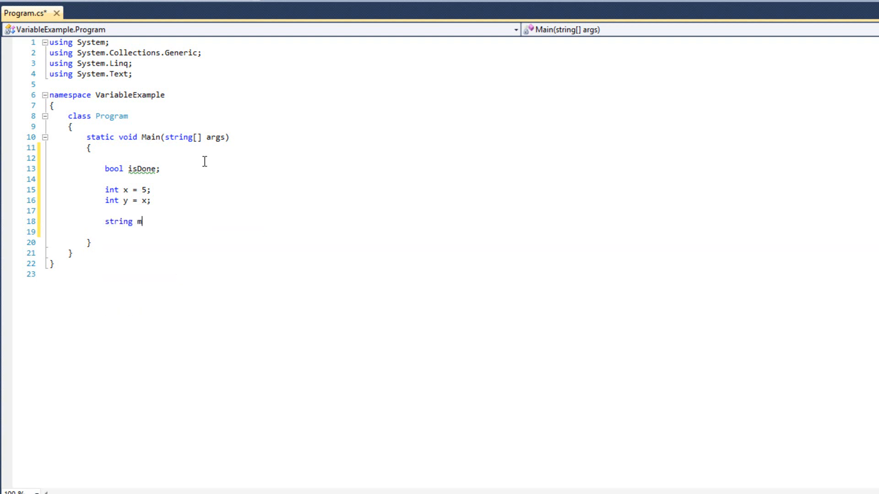
{"action": "type", "text": "yString ="}
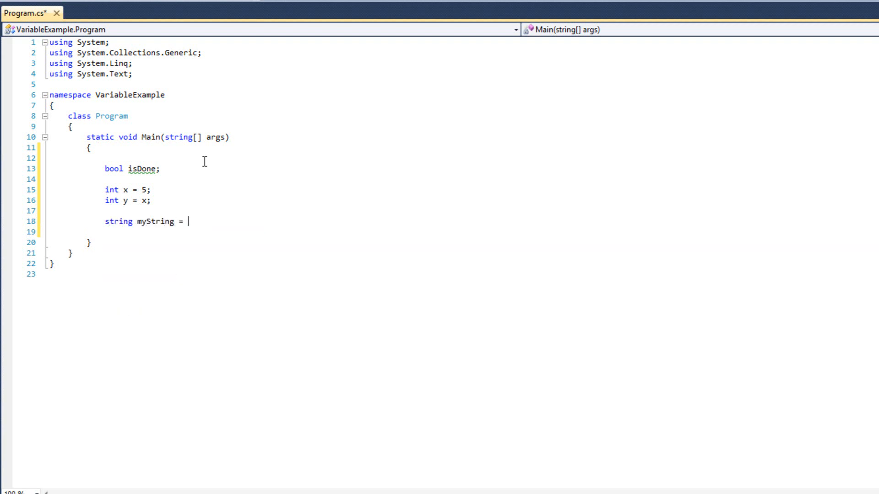
{"action": "type", "text": "\"Hello Wo4rld"}
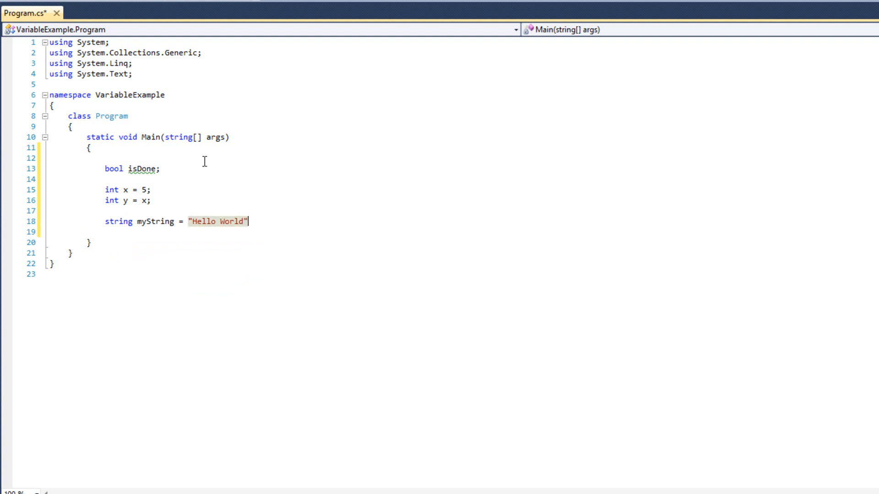
{"action": "type", "text": ";"}
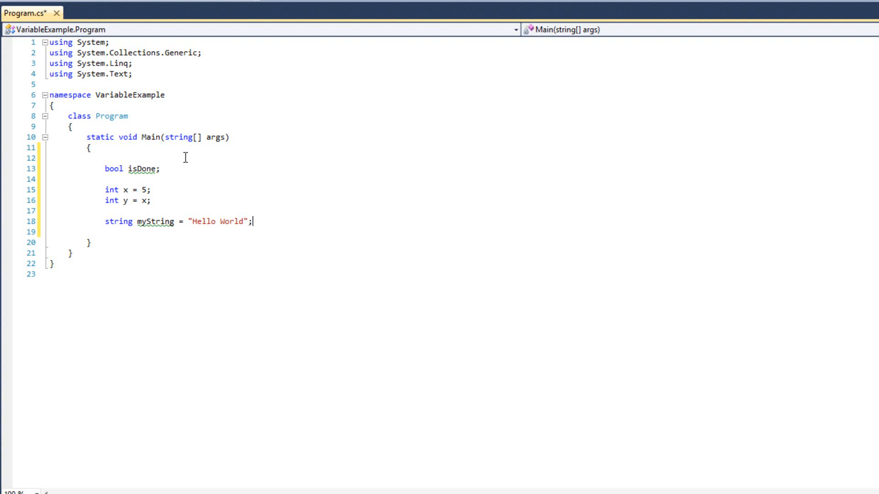
{"action": "mouse_move", "coordinate": [324, 160]}
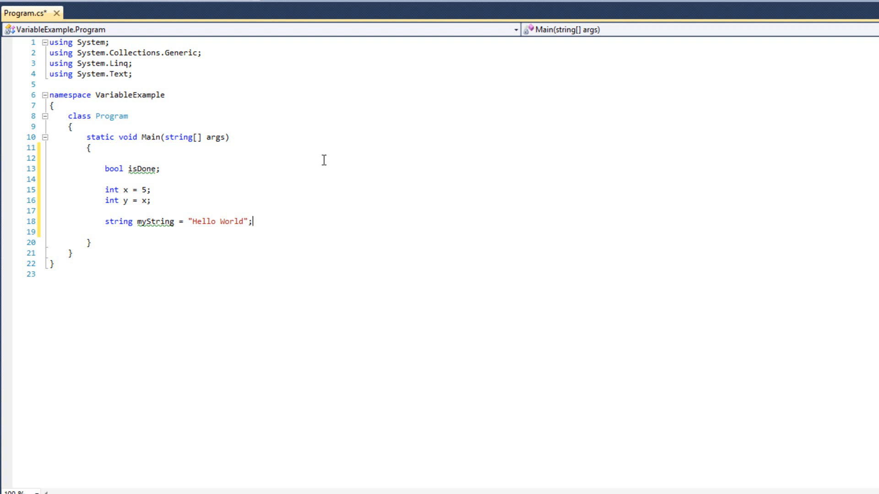
{"action": "mouse_move", "coordinate": [150, 154]}
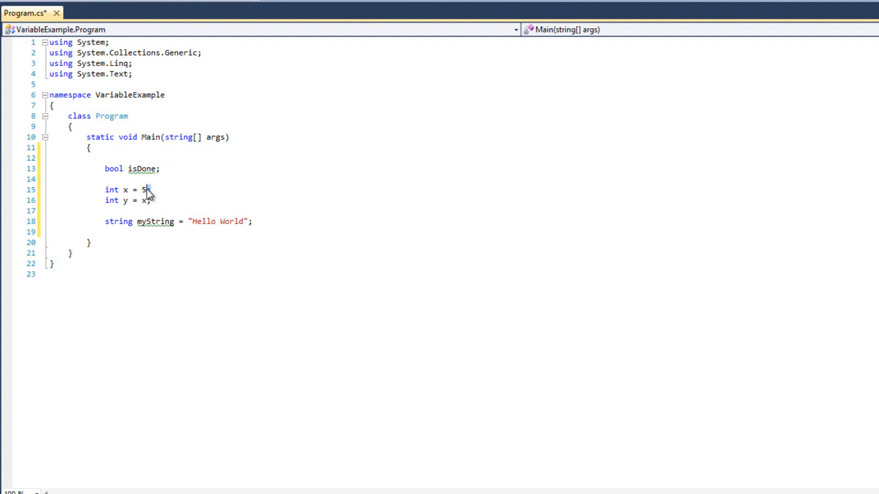
{"action": "type", "text": ";"}
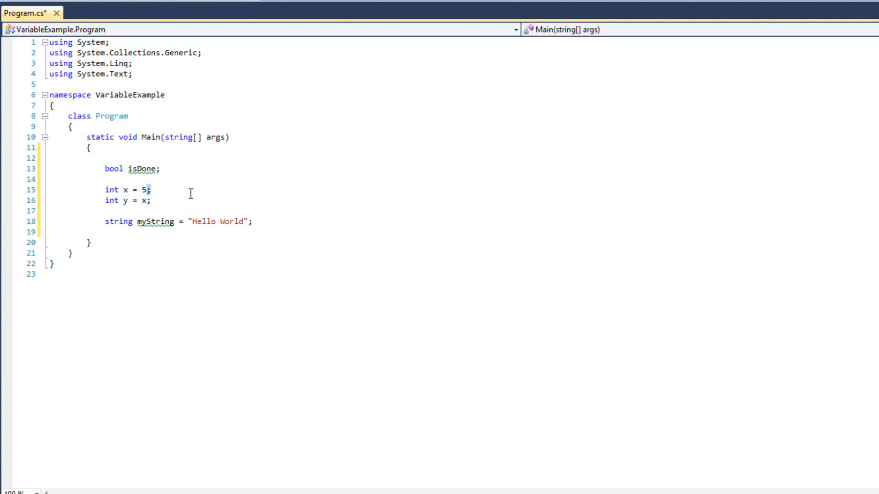
{"action": "mouse_move", "coordinate": [220, 170]}
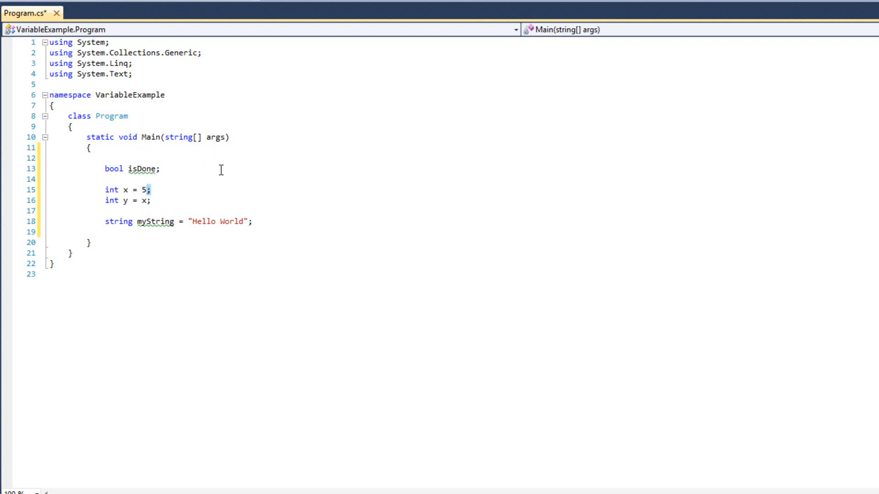
{"action": "mouse_move", "coordinate": [434, 190]}
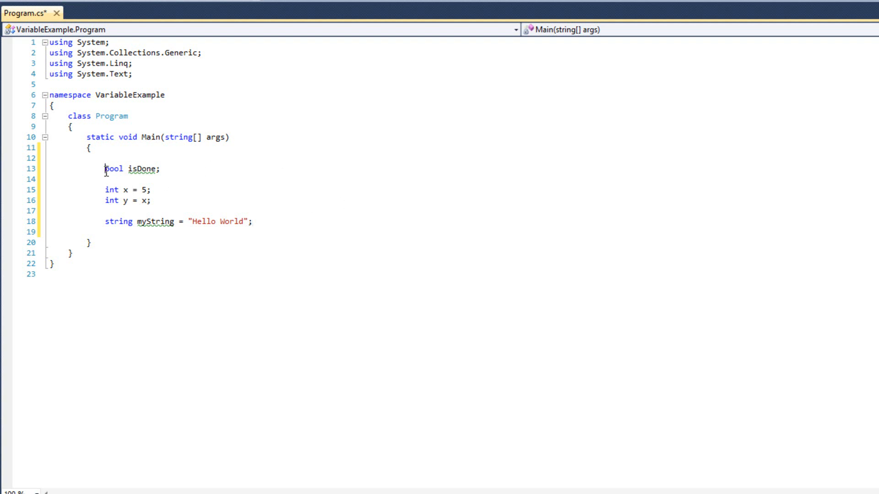
Rework the x and isYellow examples, then remove all variable declarations from Main.
{"action": "triple_click", "coordinate": [131, 169]}
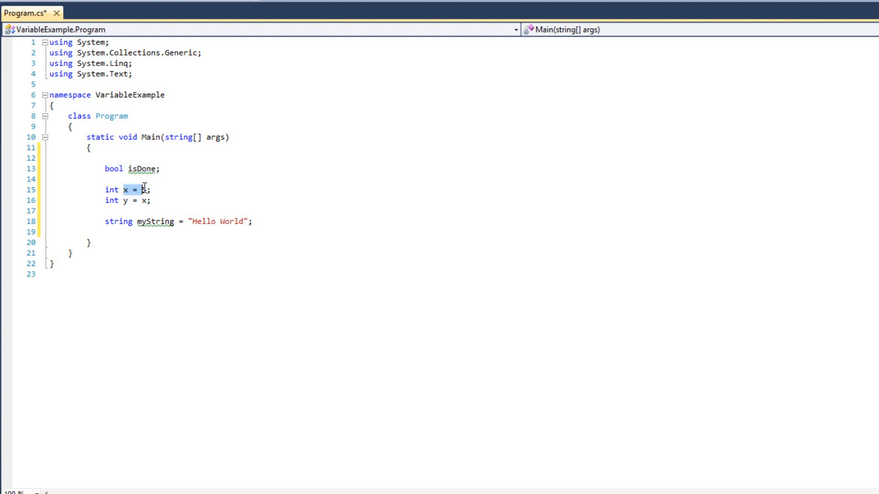
{"action": "type", "text": "5"}
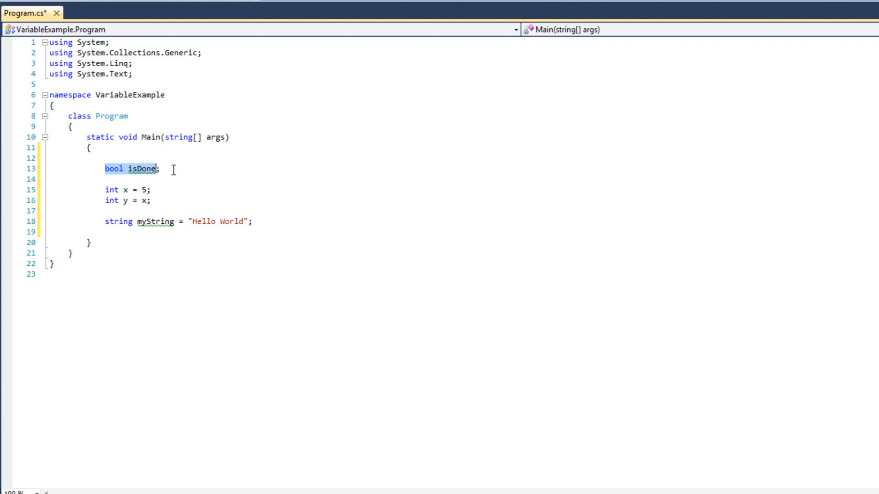
{"action": "type", "text": "isDone = false;"}
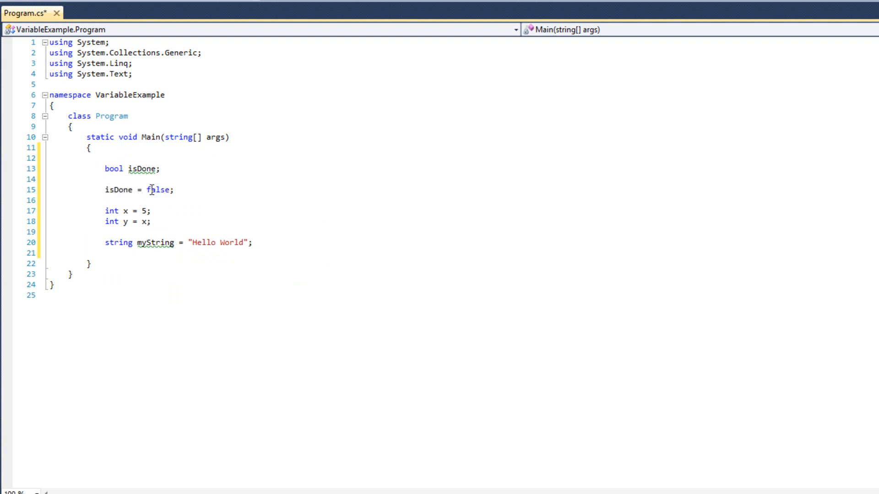
{"action": "mouse_move", "coordinate": [278, 177]}
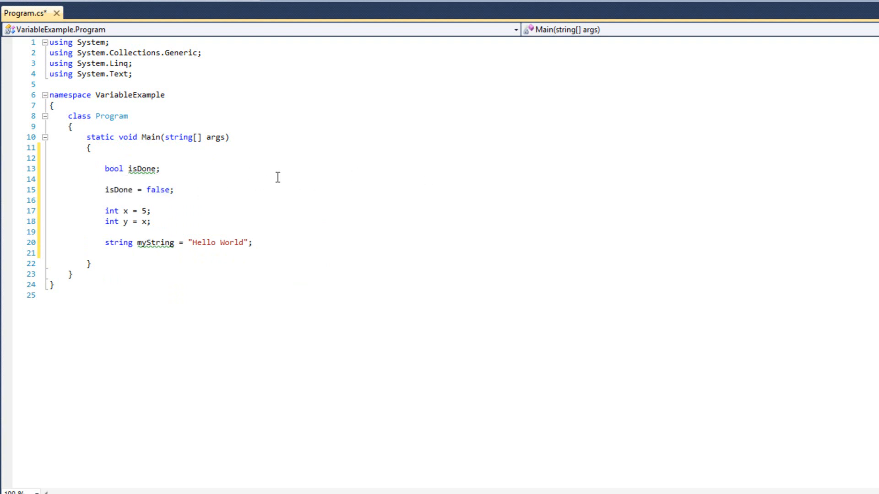
{"action": "triple_click", "coordinate": [127, 210]}
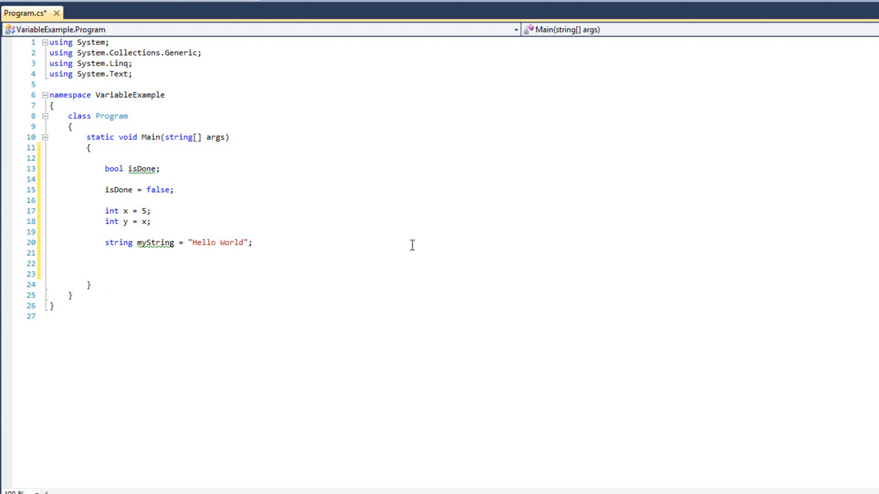
{"action": "type", "text": "isY"}
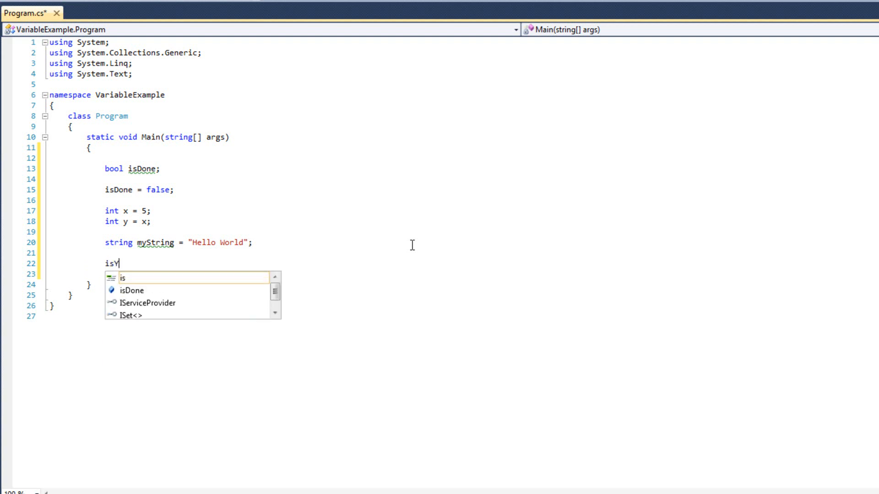
{"action": "type", "text": "ellow = false;"}
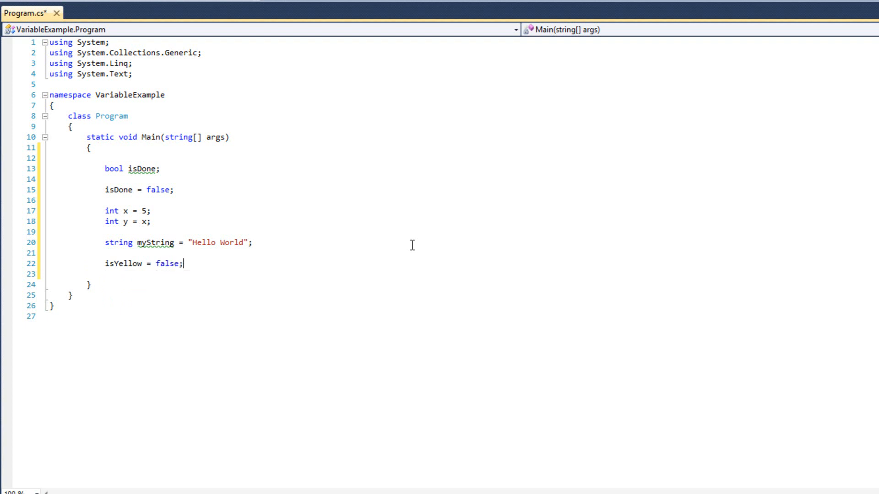
{"action": "type", "text": "bool is"}
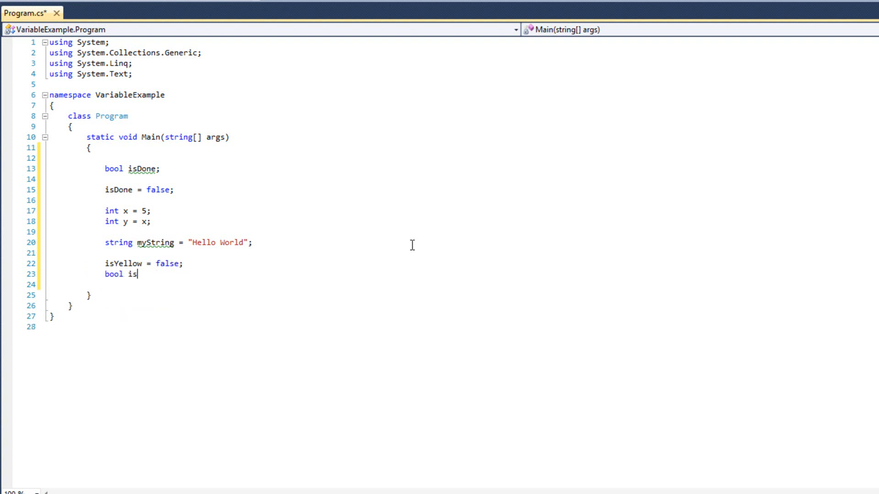
{"action": "type", "text": "Yellow;"}
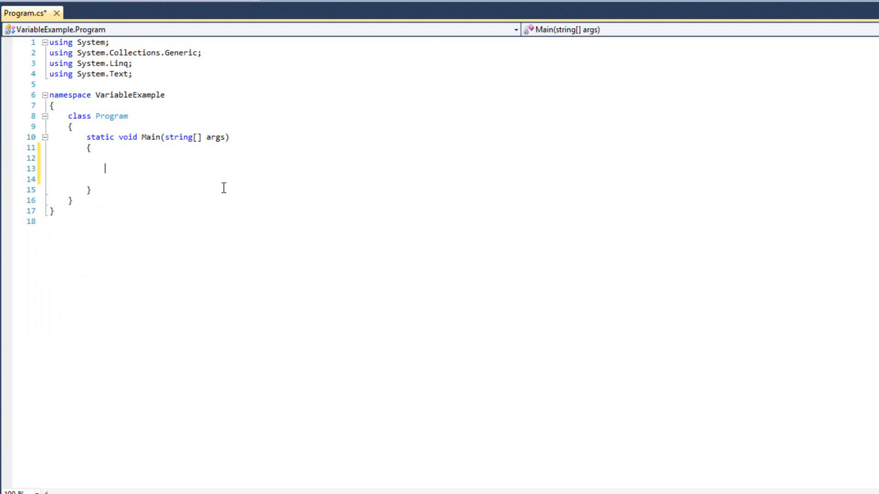
Write `int x = 5;` and `Console.WriteLine(x);`, then run it to confirm it prints 5.
{"action": "type", "text": "int x = 5"}
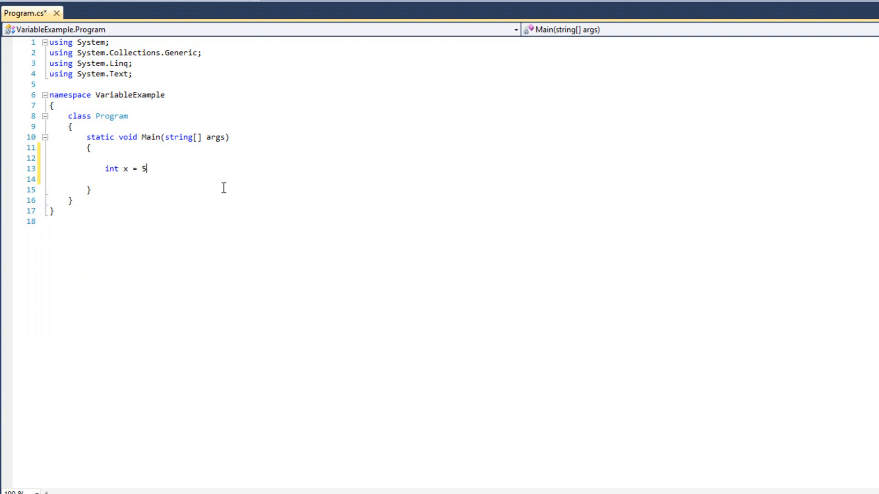
{"action": "key", "text": "enter"}
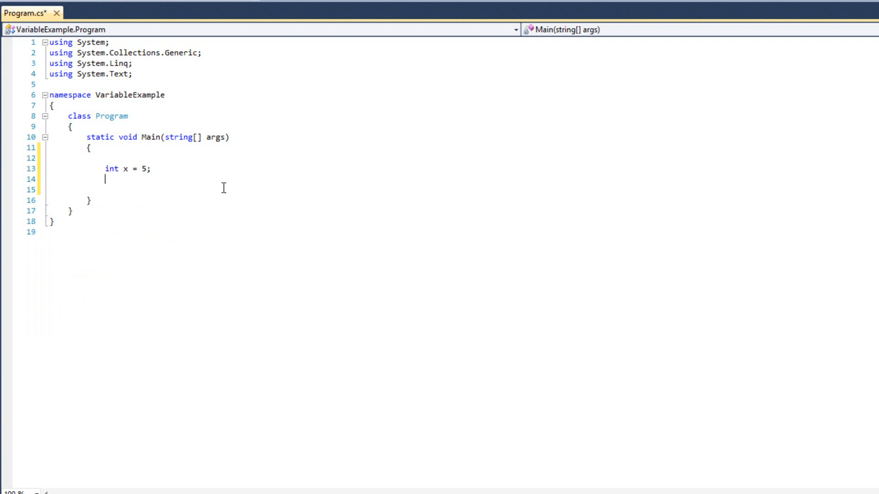
{"action": "type", "text": "console"}
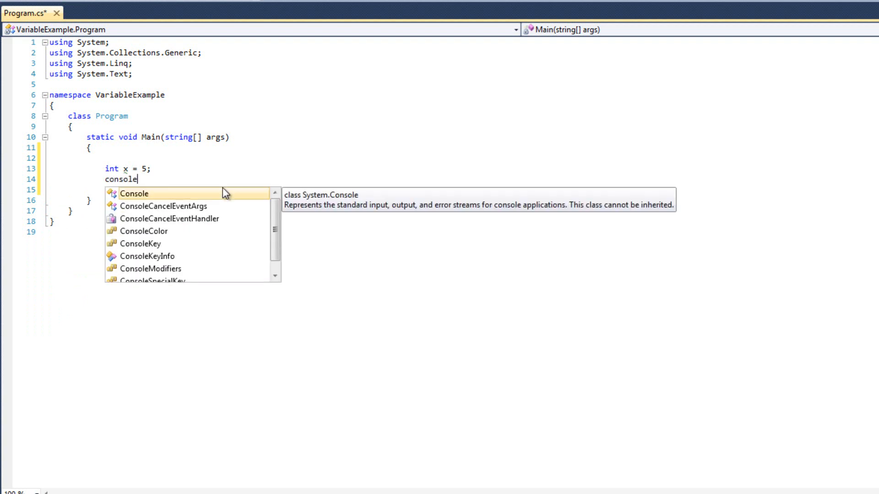
{"action": "type", "text": ".writel"}
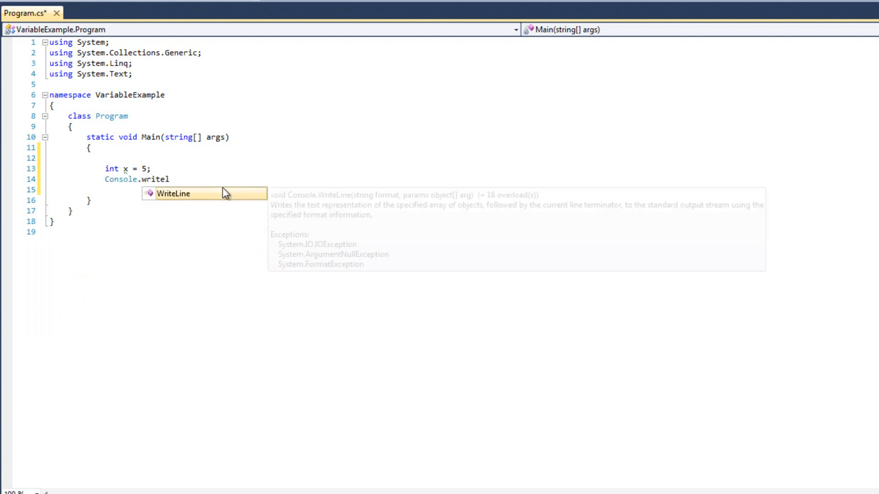
{"action": "type", "text": "Line(x"}
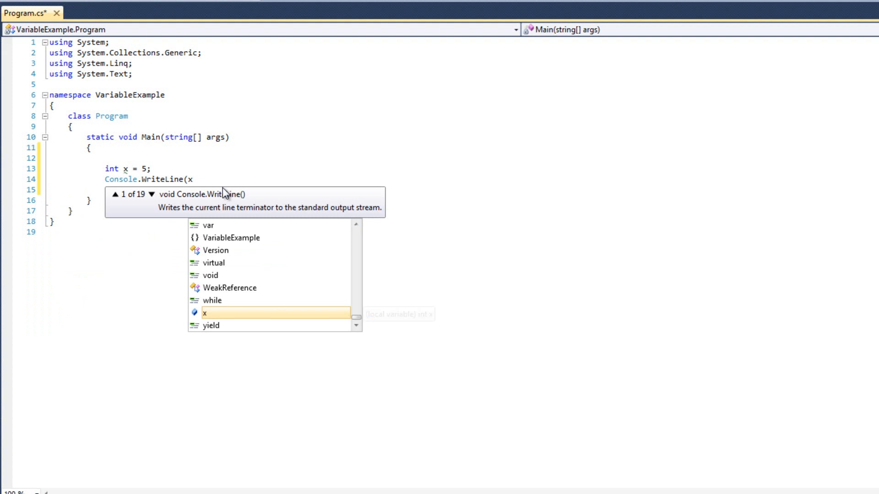
{"action": "type", "text": "x);"}
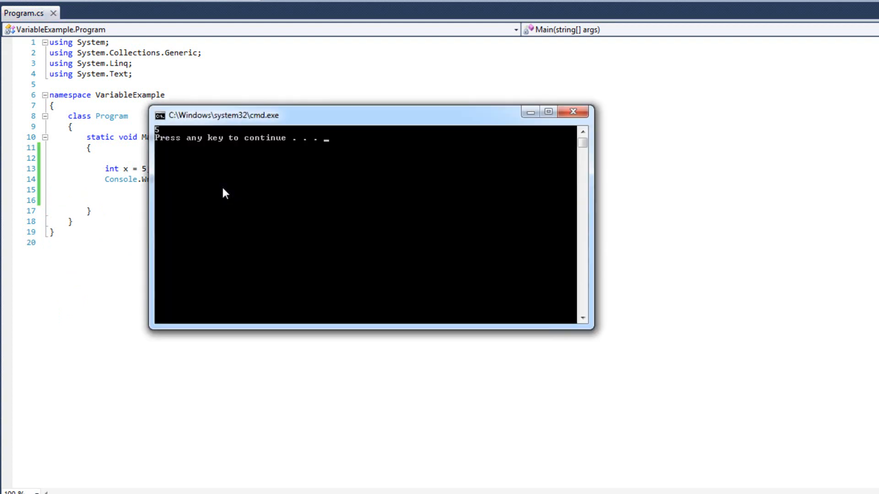
{"action": "key", "text": "enter"}
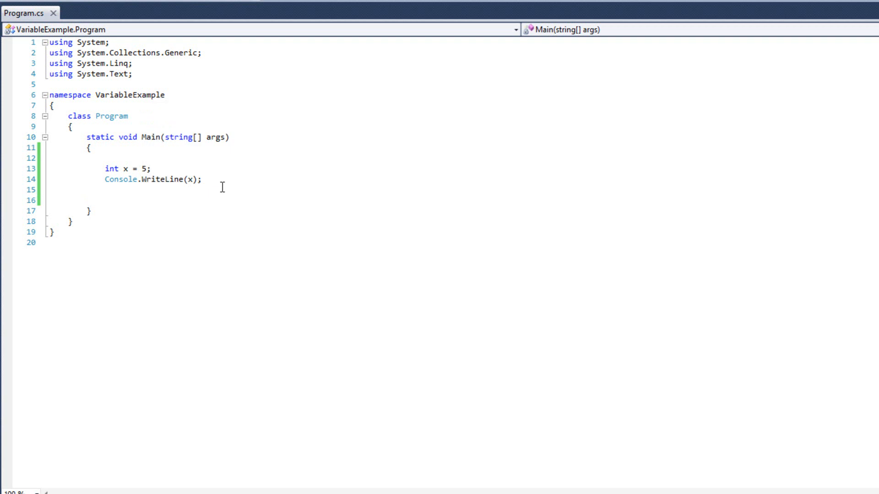
Declare `double y = 3.4;` and run the program to see it printed.
{"action": "type", "text": "double"}
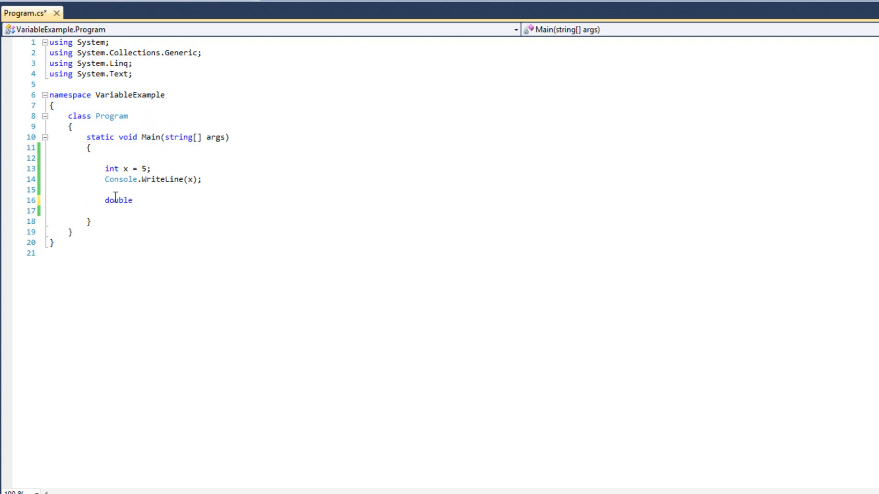
{"action": "type", "text": "y = 3.4;"}
{"action": "type", "text": "Console.WriteLine(y)"}
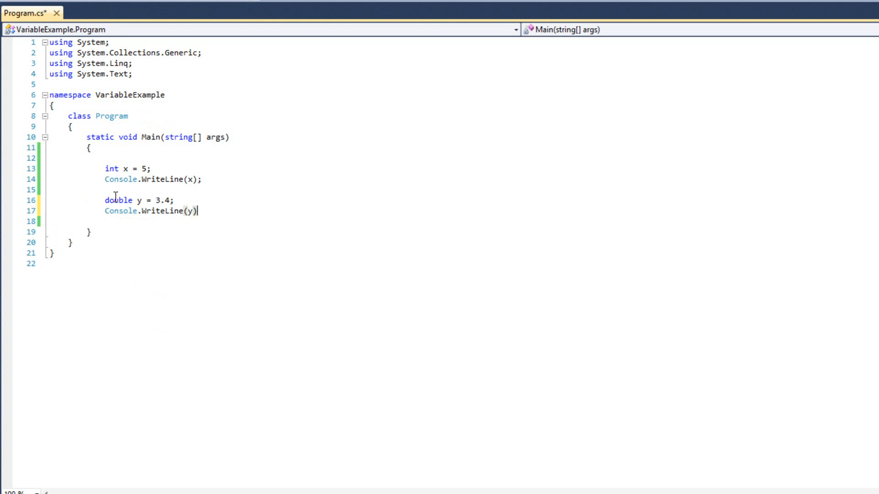
{"action": "key", "text": "F5"}
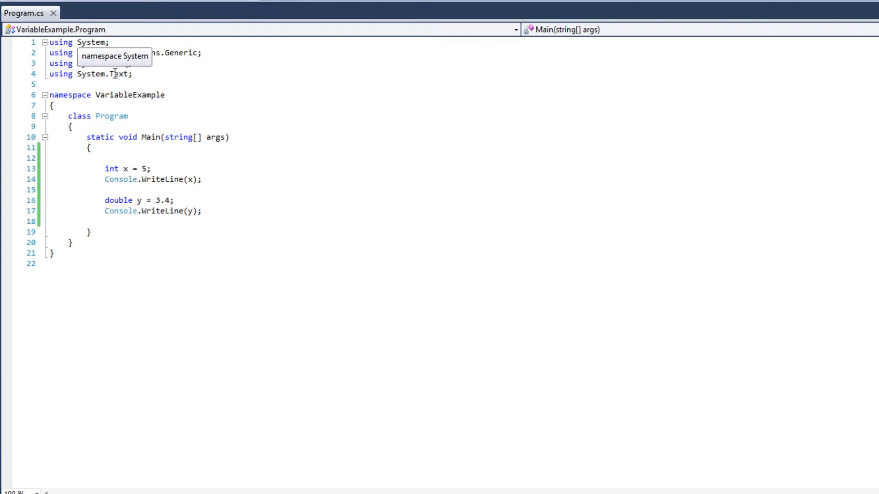
Add `y = x;` followed by `Console.WriteLine(y);`, then run again.
{"action": "key", "text": "enter"}
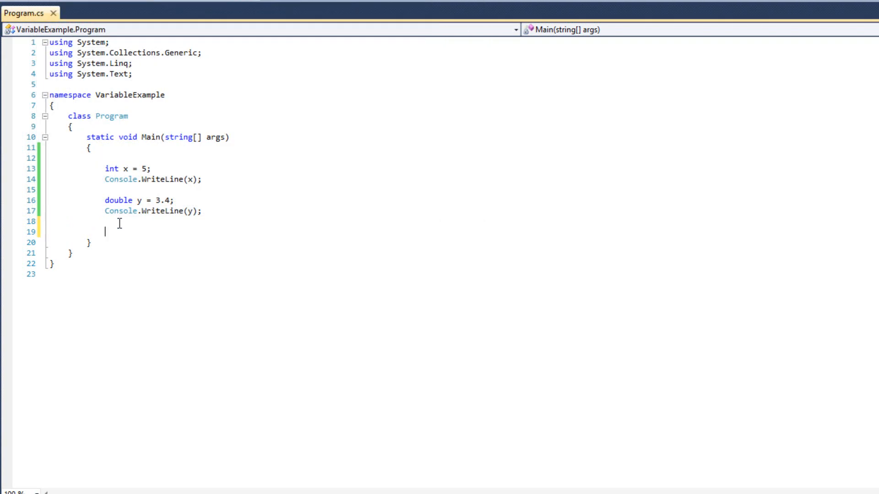
{"action": "type", "text": "y ="}
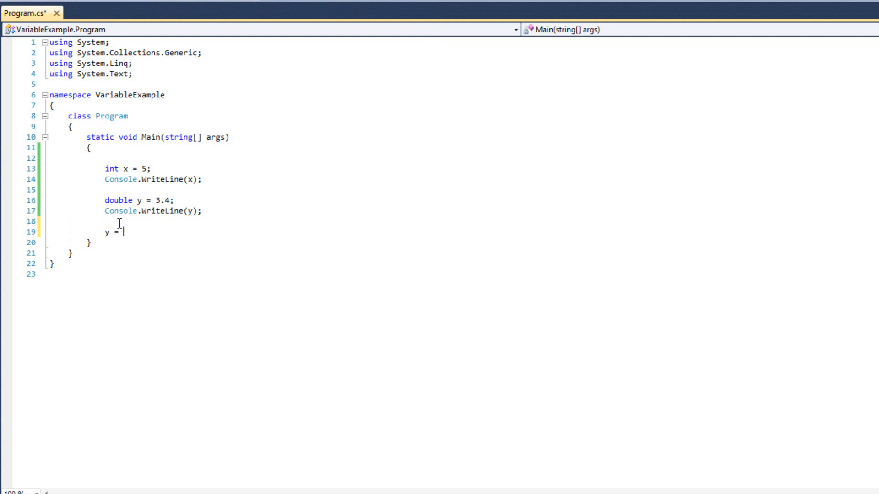
{"action": "type", "text": "x;"}
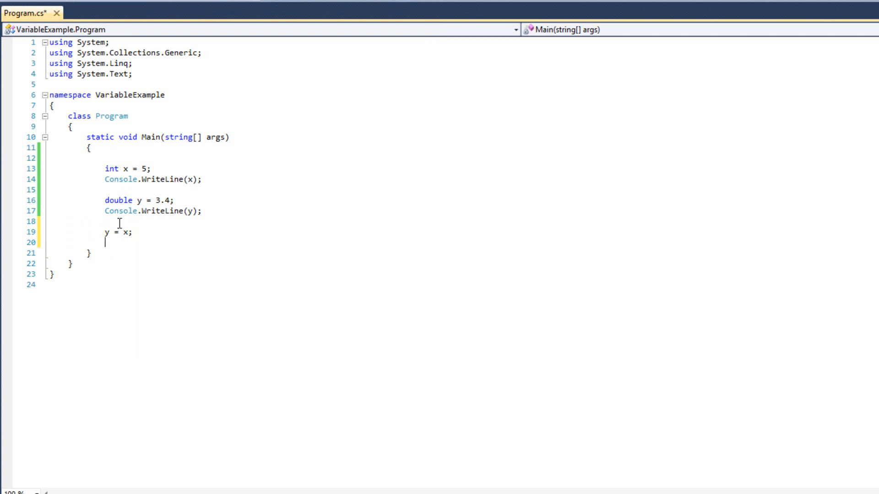
{"action": "type", "text": "consol"}
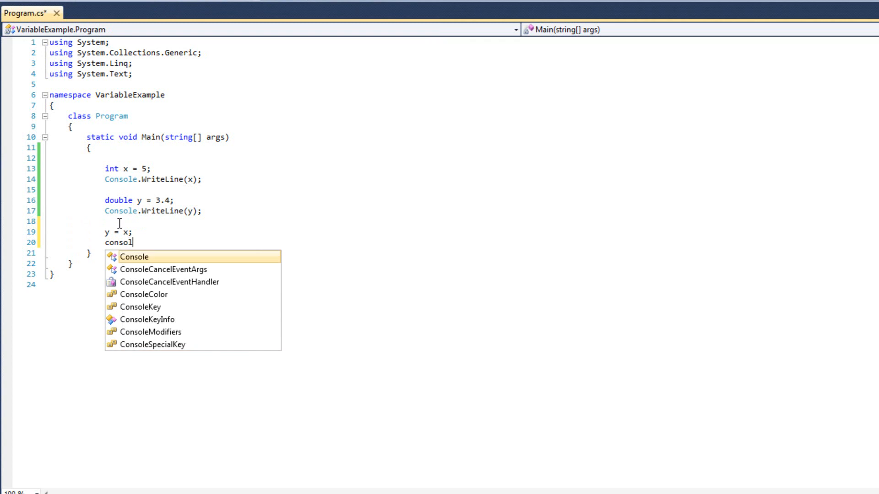
{"action": "type", "text": ".WriteLine"}
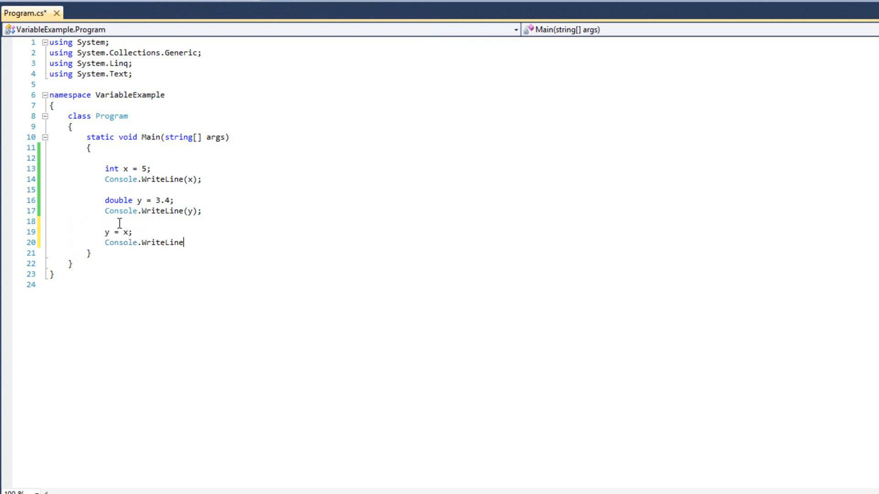
{"action": "type", "text": "(y"}
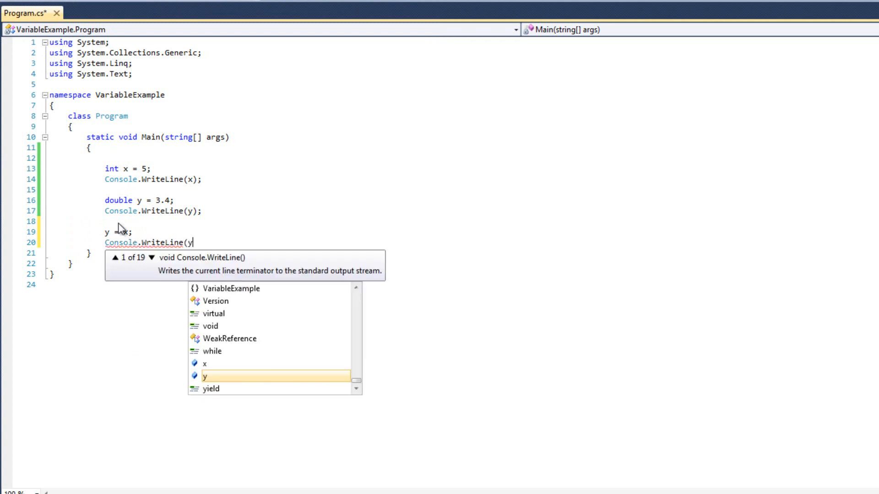
{"action": "type", "text": ");"}
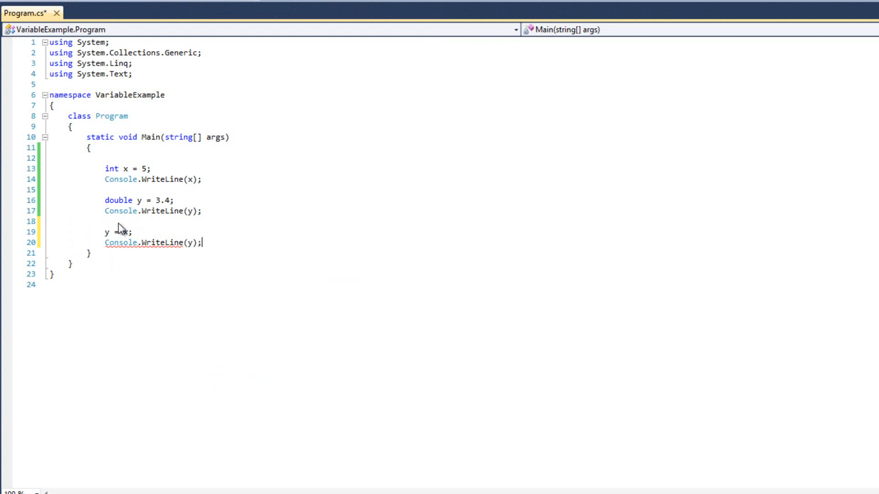
{"action": "key", "text": "F5"}
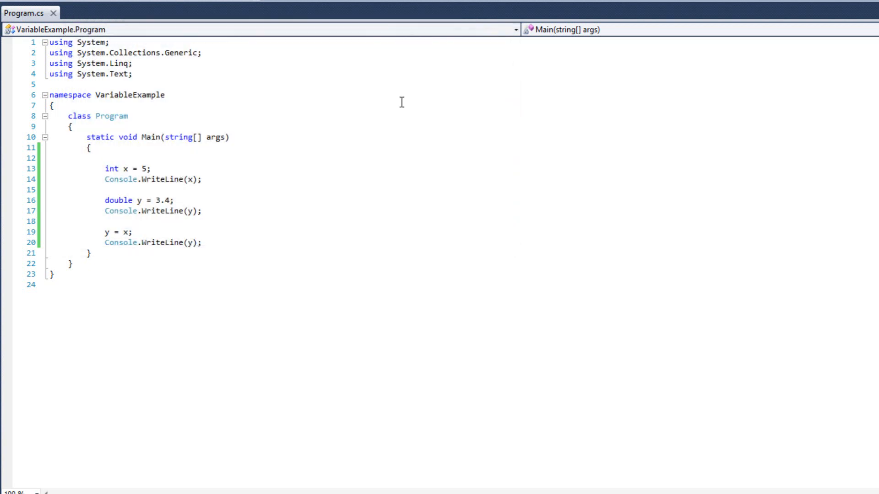
{"action": "mouse_move", "coordinate": [219, 210]}
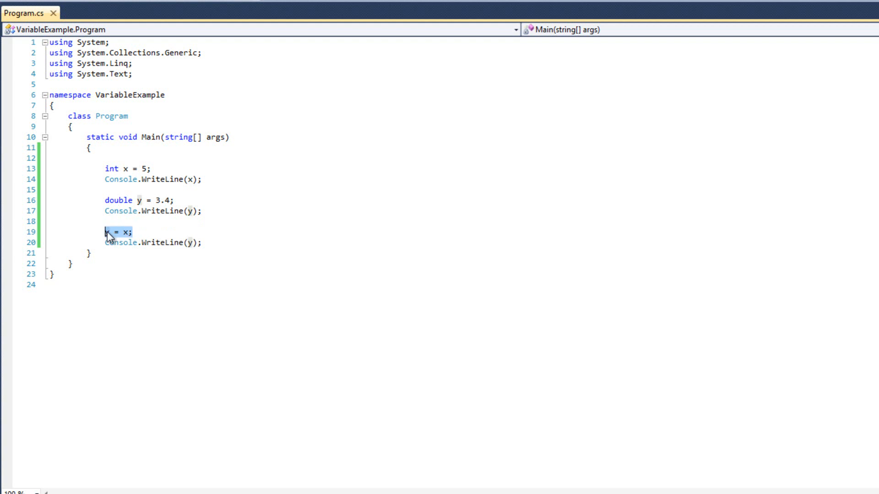
Retype the assignment line as `x = y;`.
{"action": "type", "text": "x = y;"}
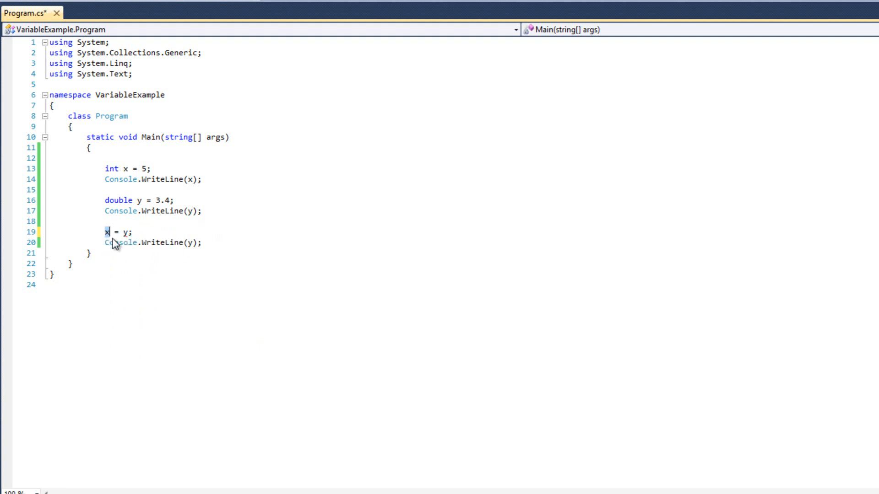
{"action": "mouse_move", "coordinate": [125, 232]}
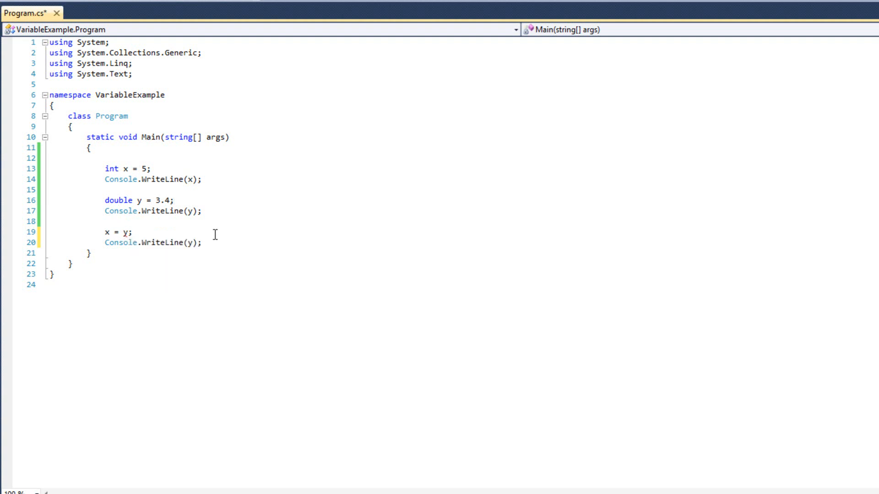
Change the line to `x = Convert.ToInt32(y);` and print x instead of y.
{"action": "type", "text": "Conver."}
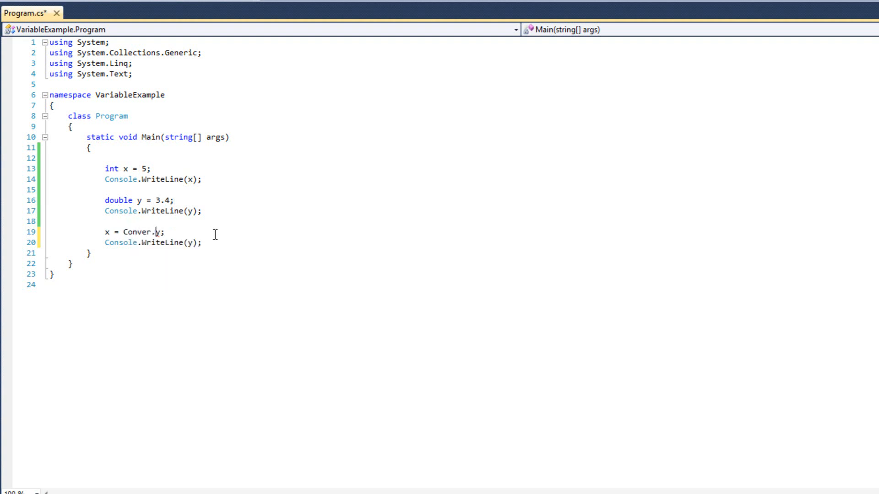
{"action": "type", "text": "to"}
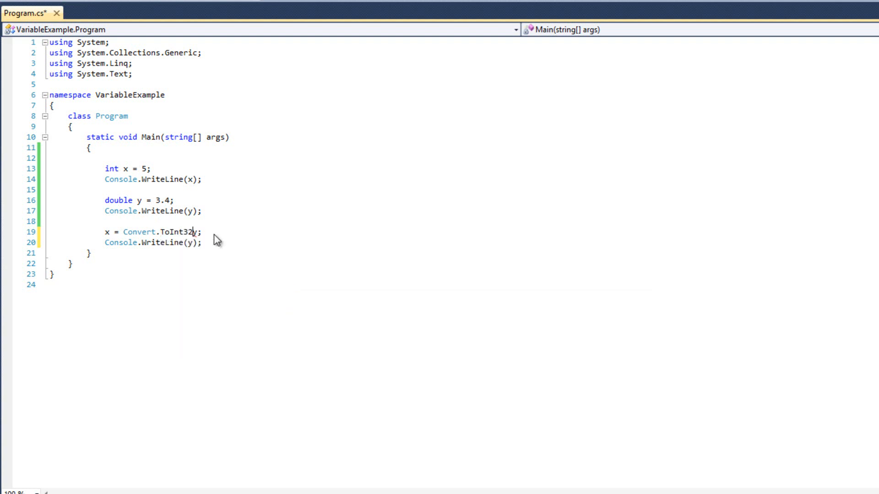
{"action": "type", "text": "(y)"}
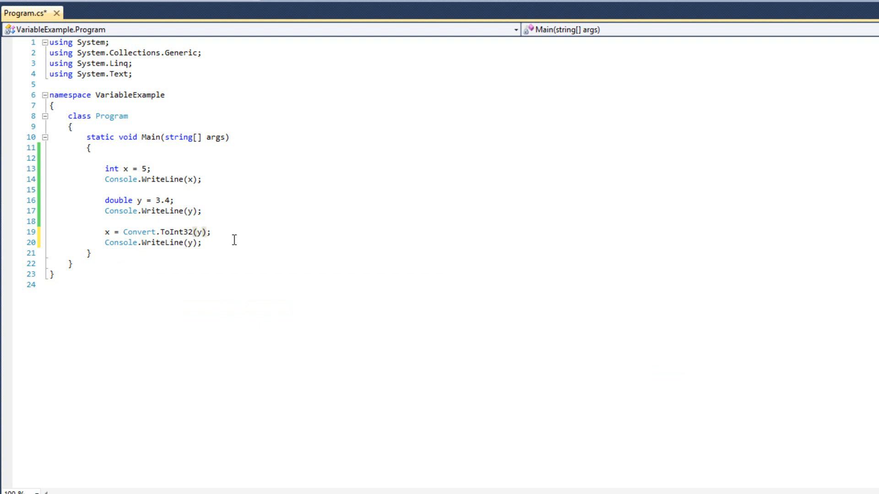
{"action": "mouse_move", "coordinate": [219, 242]}
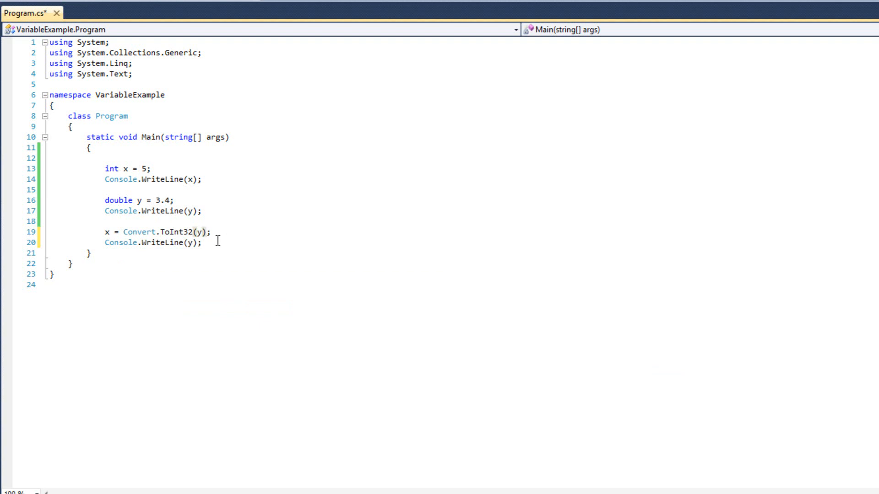
{"action": "mouse_move", "coordinate": [157, 247]}
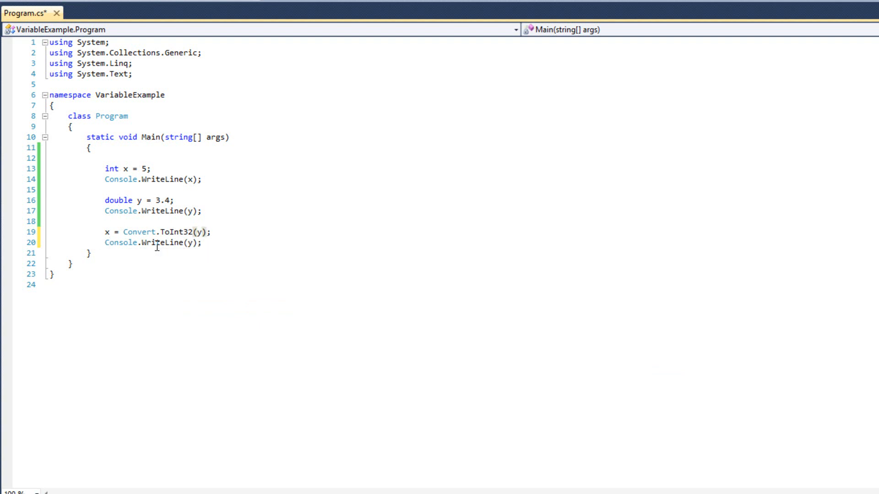
{"action": "type", "text": "x"}
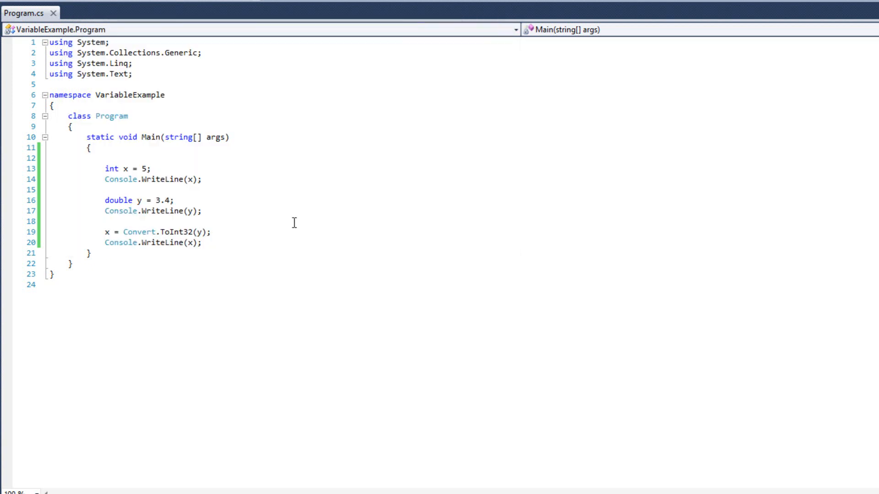
Swap Convert.ToInt32 for an `(int)` cast so the line reads `x = (int)y;`.
{"action": "double_click", "coordinate": [157, 232]}
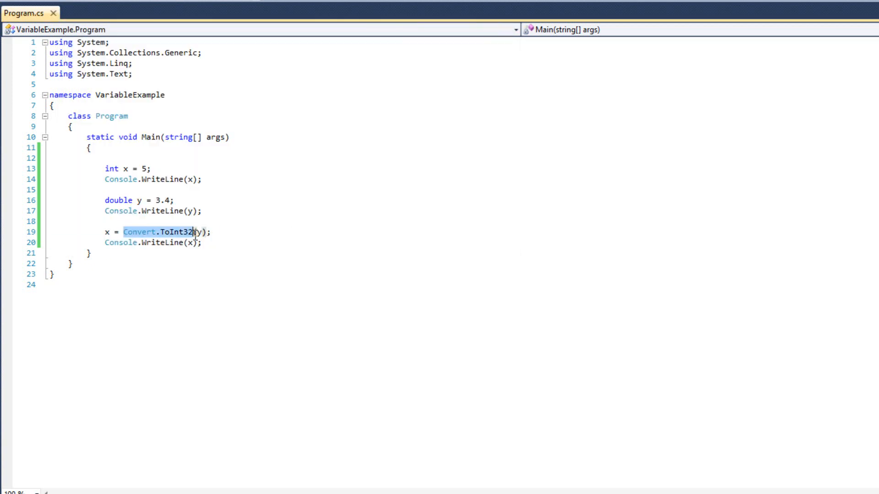
{"action": "key", "text": "Delete"}
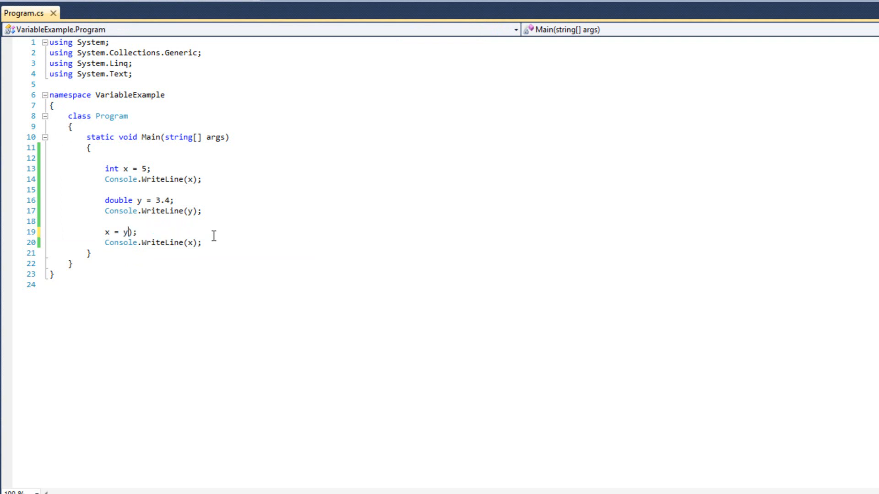
{"action": "type", "text": "(int)"}
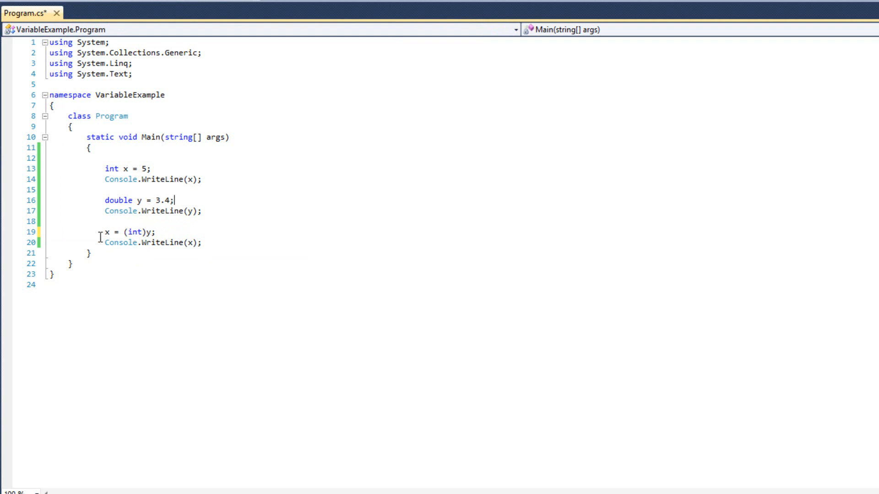
{"action": "key", "text": "f5"}
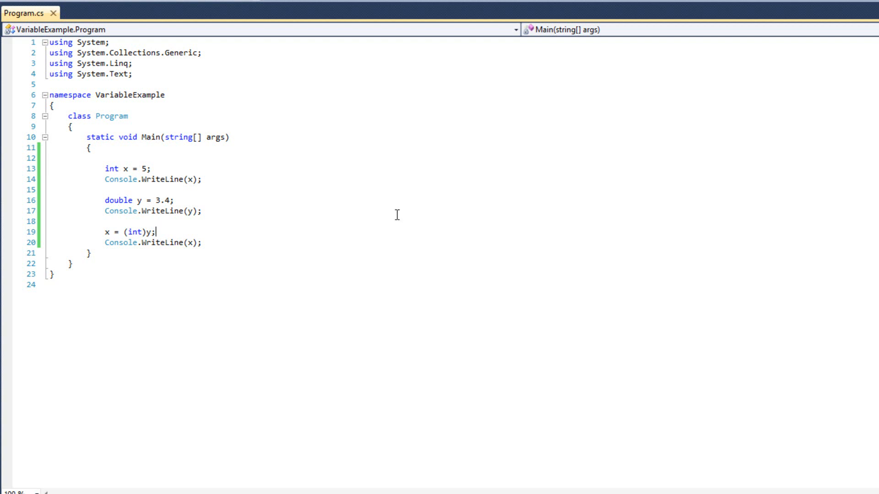
Delete all the casting demo lines from Main, including the leftover blank line.
{"action": "left_click_drag", "start_coordinate": [103, 169], "coordinate": [158, 232]}
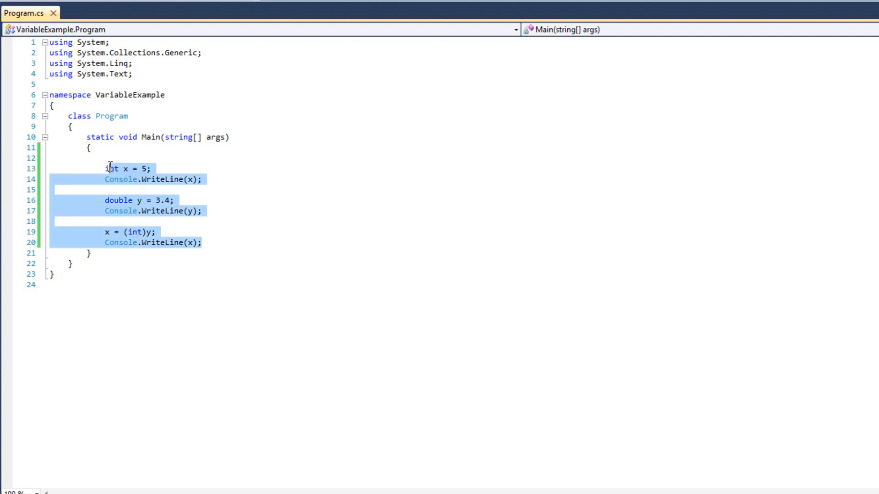
{"action": "key", "text": "Delete"}
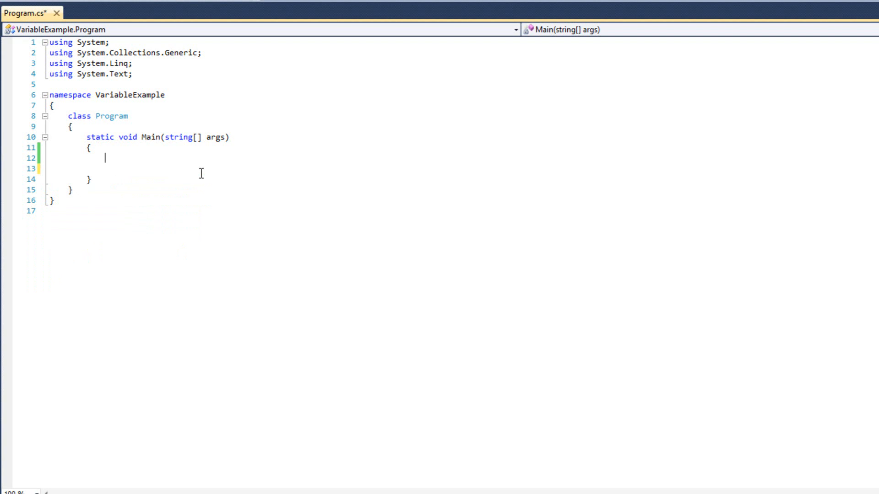
{"action": "key", "text": "Backspace"}
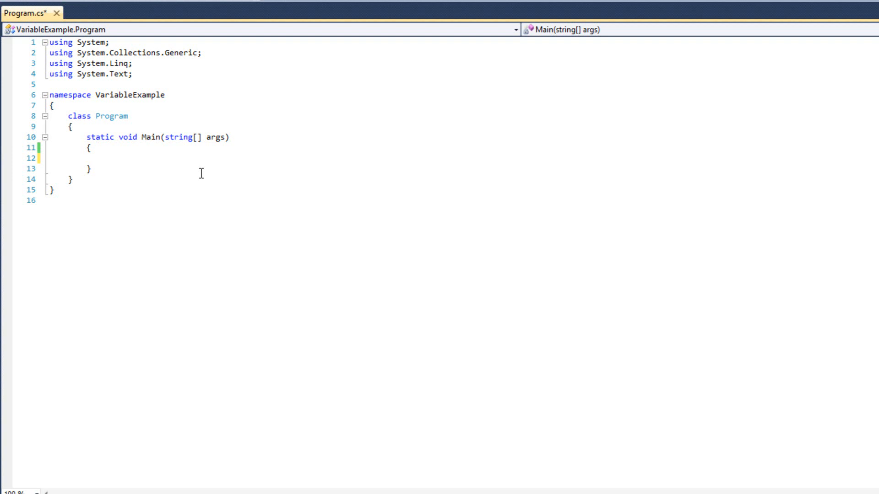
Declare string myString = "hello" and DateTime myTime = DateTime.Now in Main.
{"action": "type", "text": "s"}
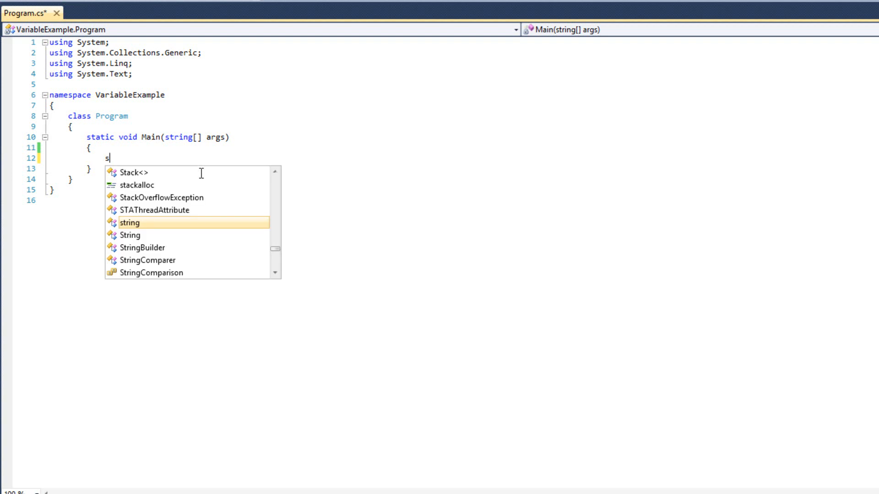
{"action": "type", "text": "tring myStr"}
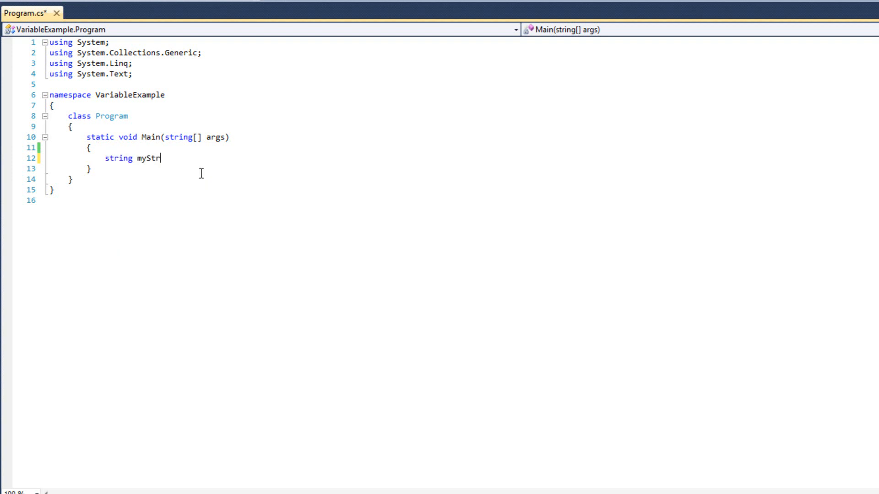
{"action": "type", "text": "ing"}
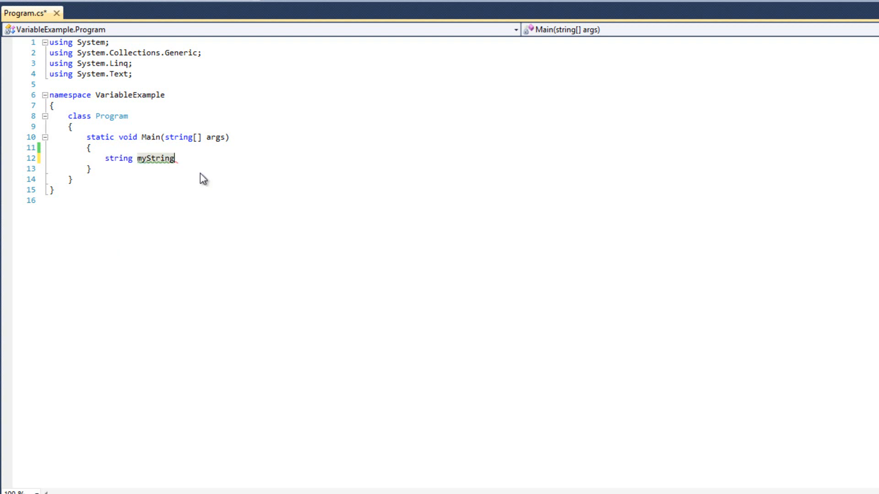
{"action": "type", "text": "= \"hello\";"}
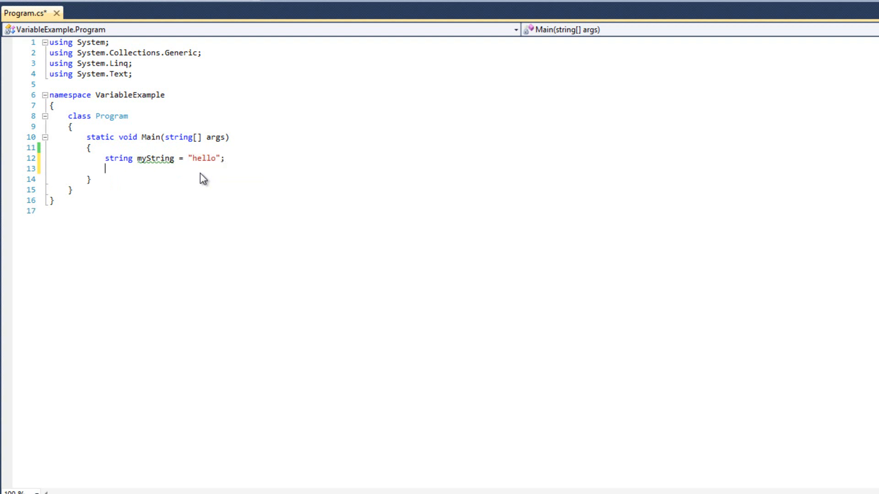
{"action": "type", "text": "DateTime"}
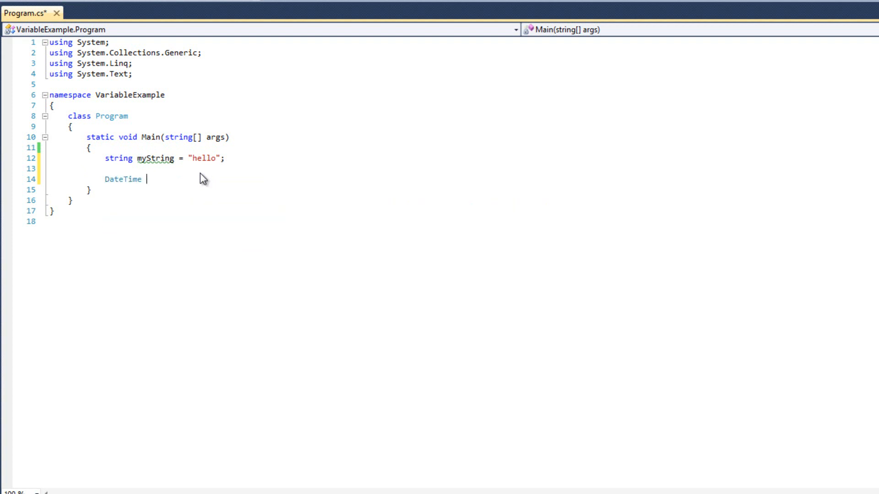
{"action": "type", "text": "myTn"}
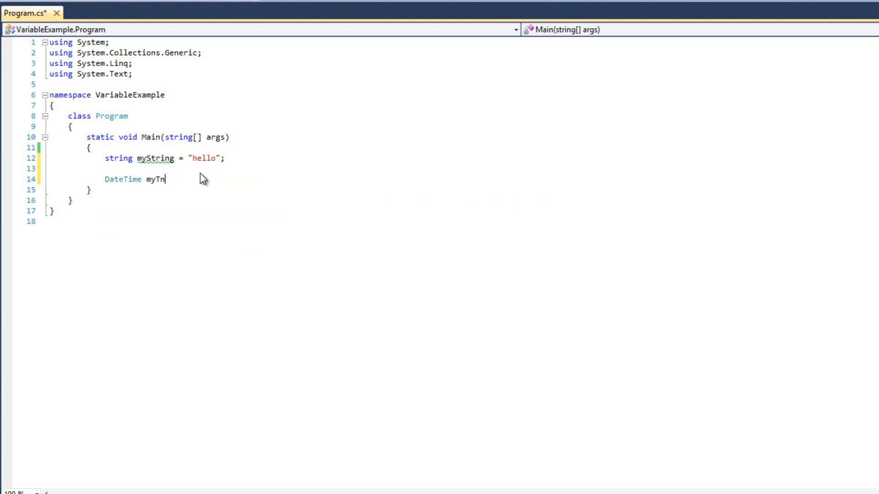
{"action": "type", "text": "ime ="}
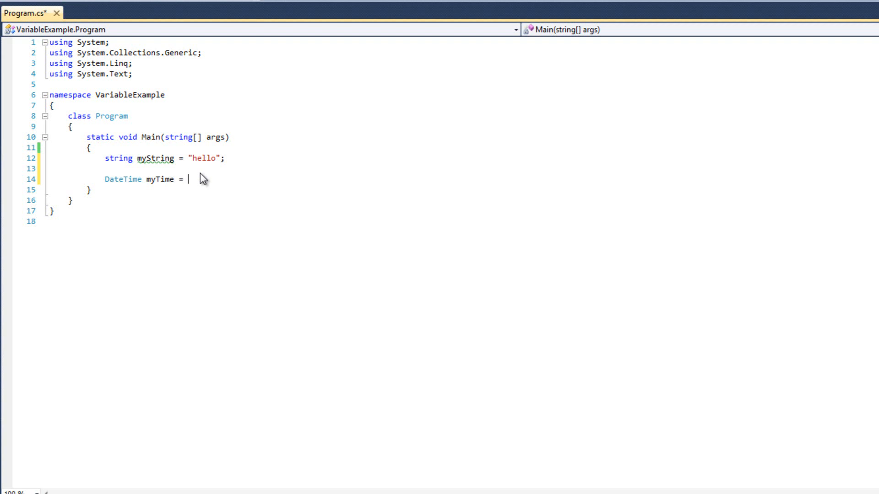
{"action": "type", "text": "Dat"}
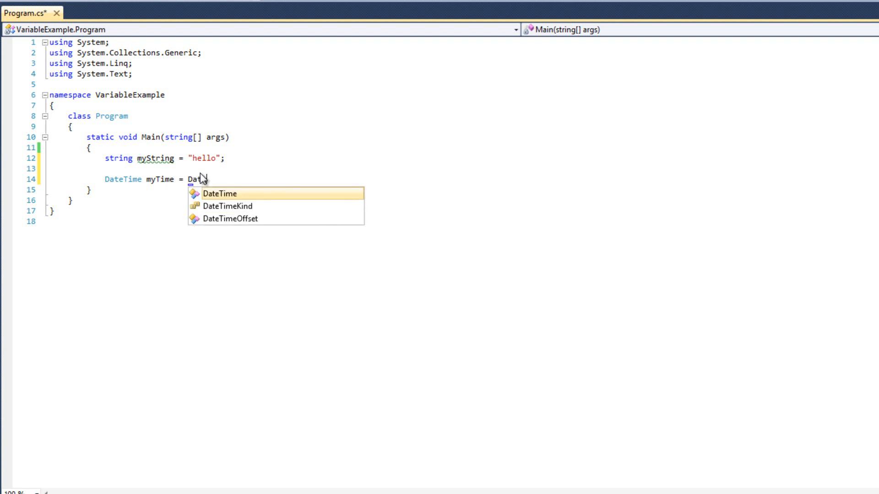
{"action": "type", "text": "Time.Now;"}
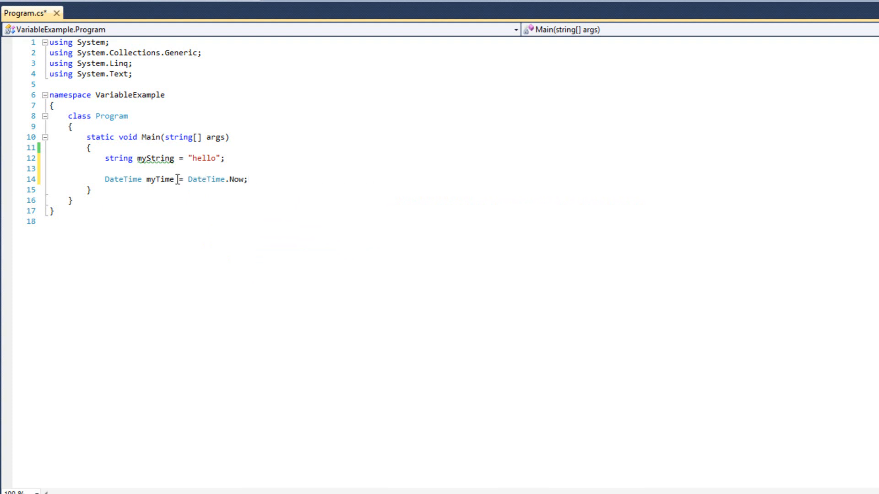
{"action": "left_click", "coordinate": [248, 179]}
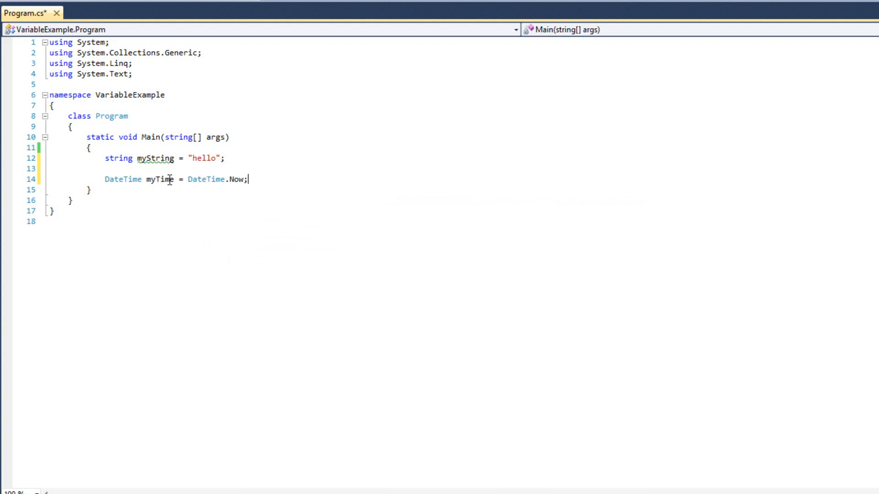
{"action": "mouse_move", "coordinate": [282, 183]}
{"action": "type", "text": "int x"}
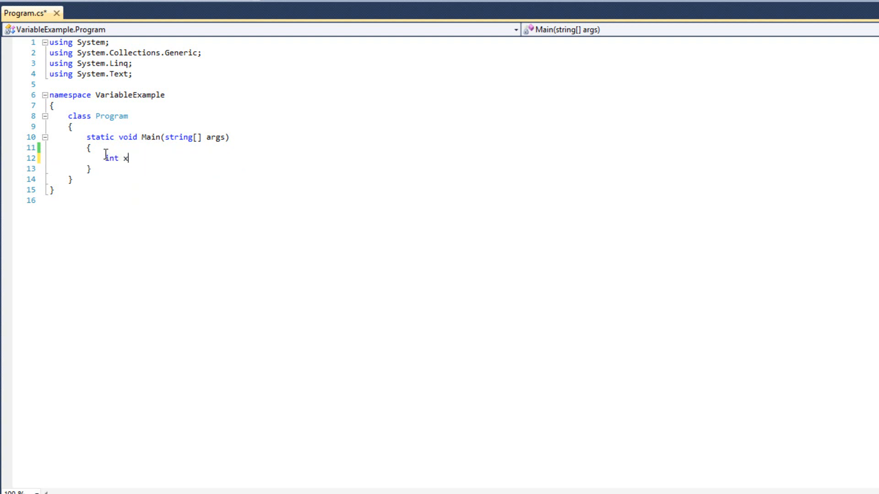
Complete the integer declaration int x = 5; and add blank lines below it.
{"action": "type", "text": "= 5;"}
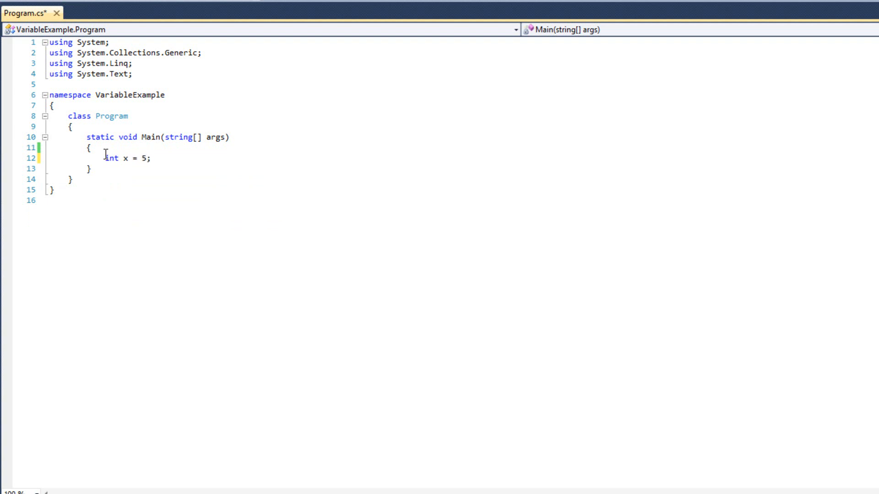
{"action": "key", "text": "enter"}
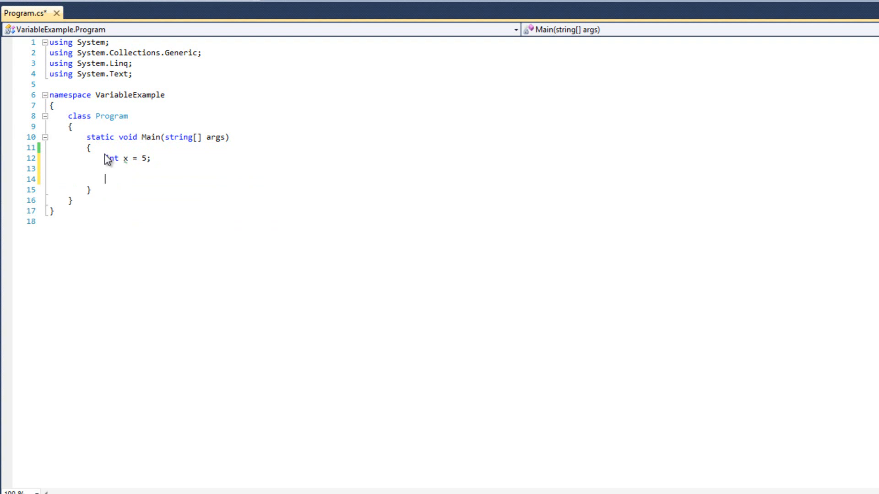
{"action": "left_click", "coordinate": [150, 159]}
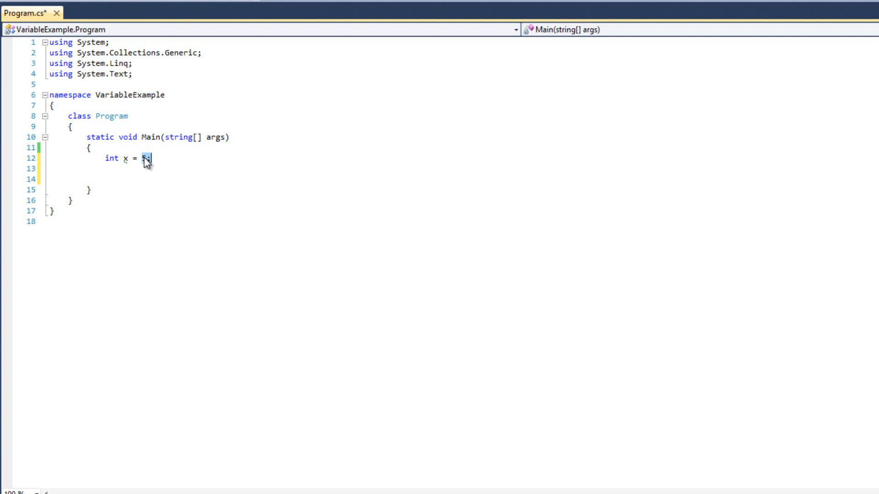
{"action": "type", "text": "5;"}
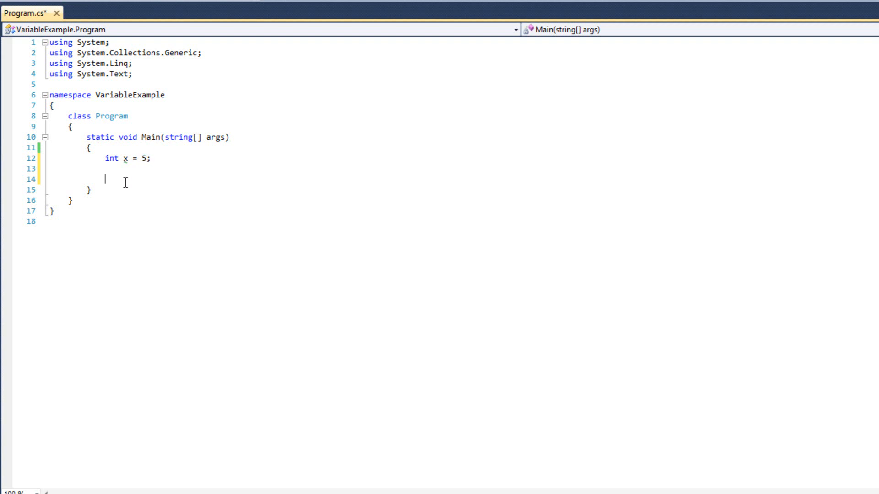
Declare string myString = "myString"; below the integer declaration.
{"action": "type", "text": "string"}
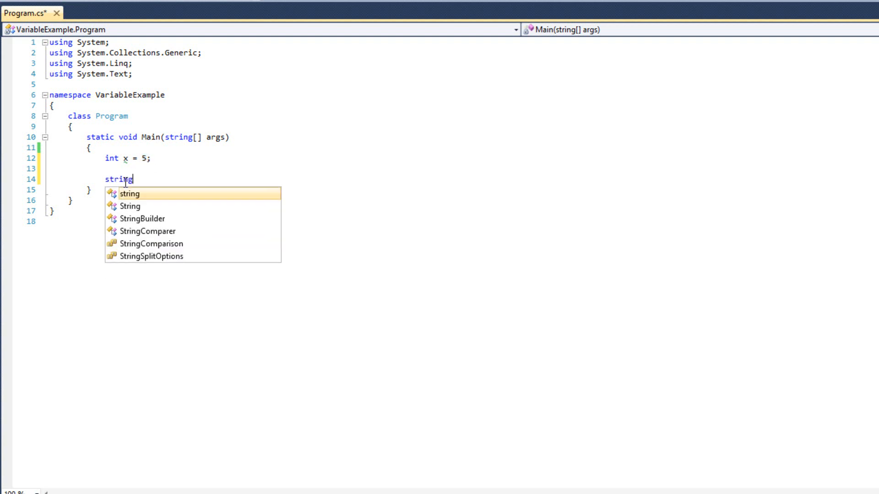
{"action": "type", "text": "myString"}
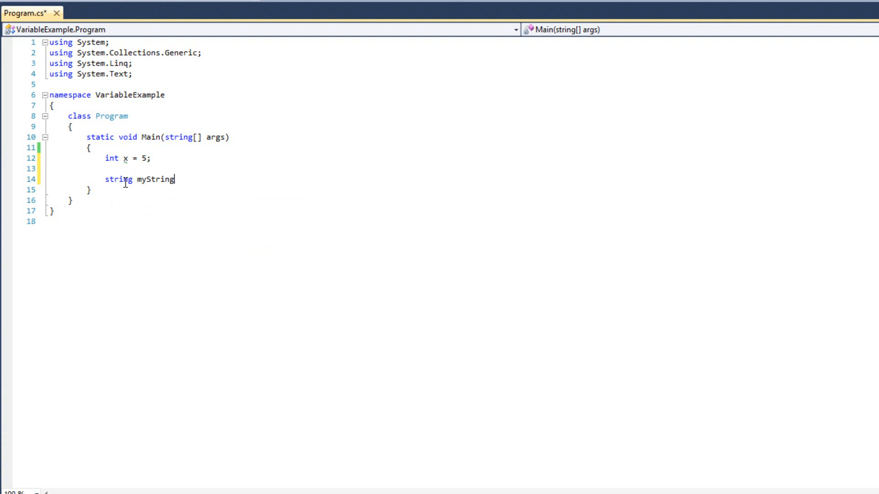
{"action": "type", "text": "= \"myStrin"}
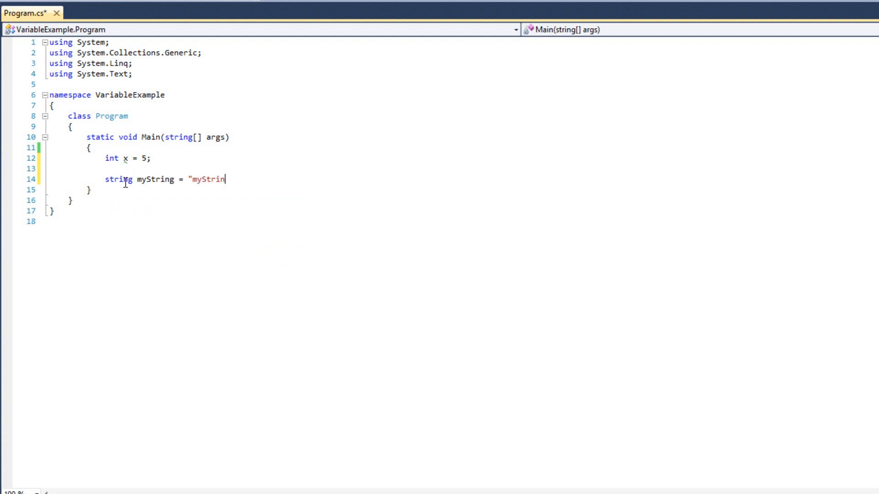
{"action": "type", "text": "g\";"}
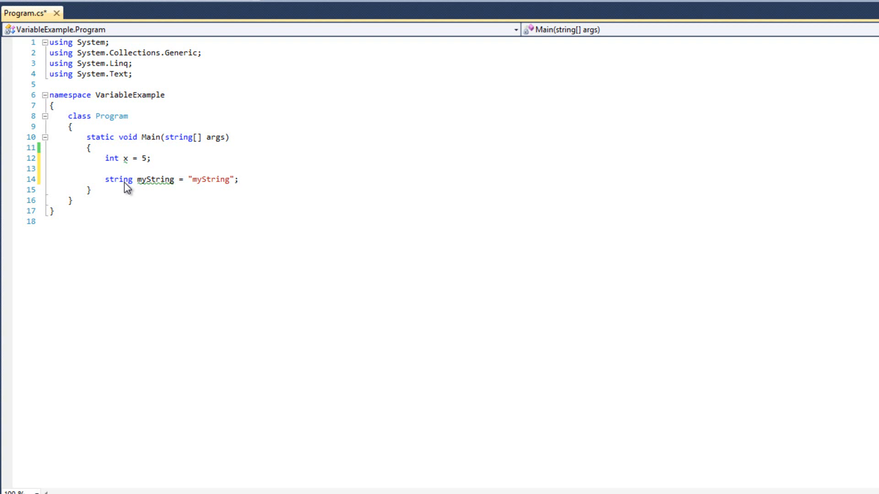
{"action": "left_click", "coordinate": [239, 179]}
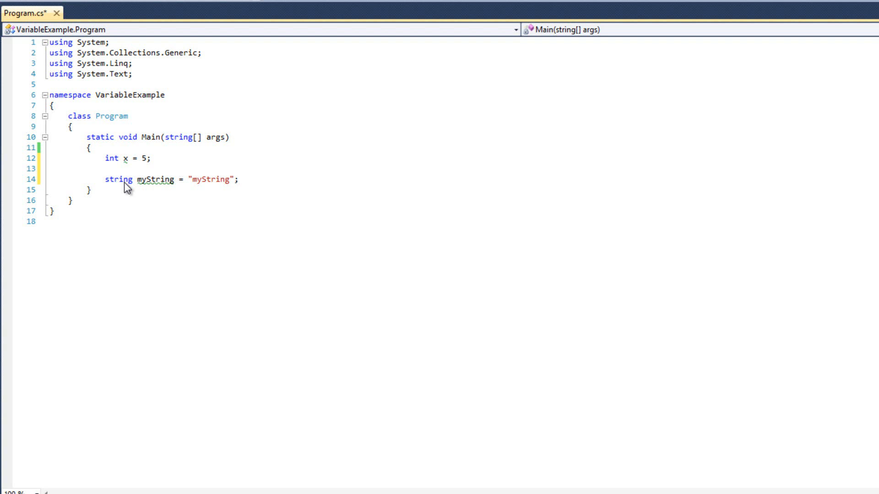
Remove the myString declaration and start typing x. toward its ToString member.
{"action": "left_click_drag", "start_coordinate": [105, 159], "coordinate": [151, 159]}
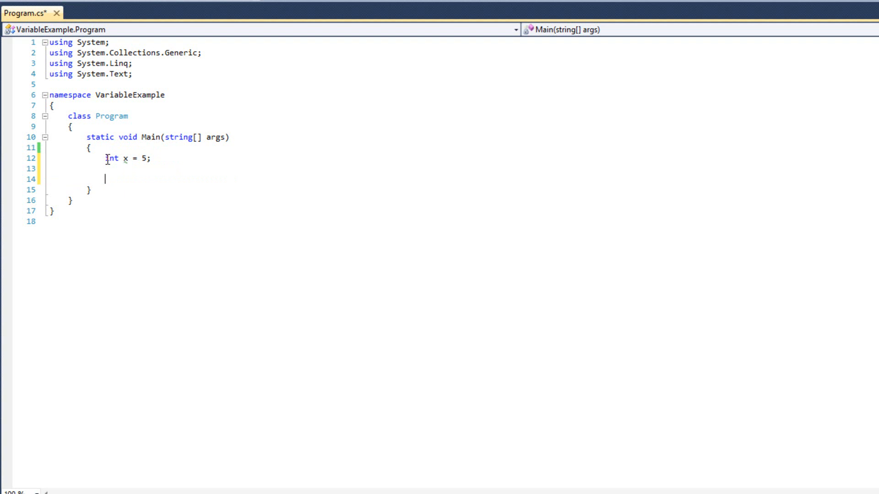
{"action": "type", "text": "x."}
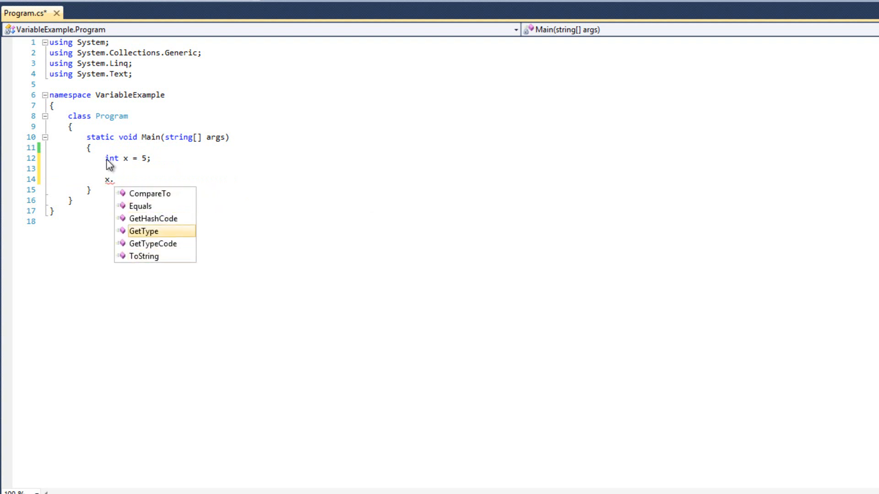
{"action": "key", "text": "down"}
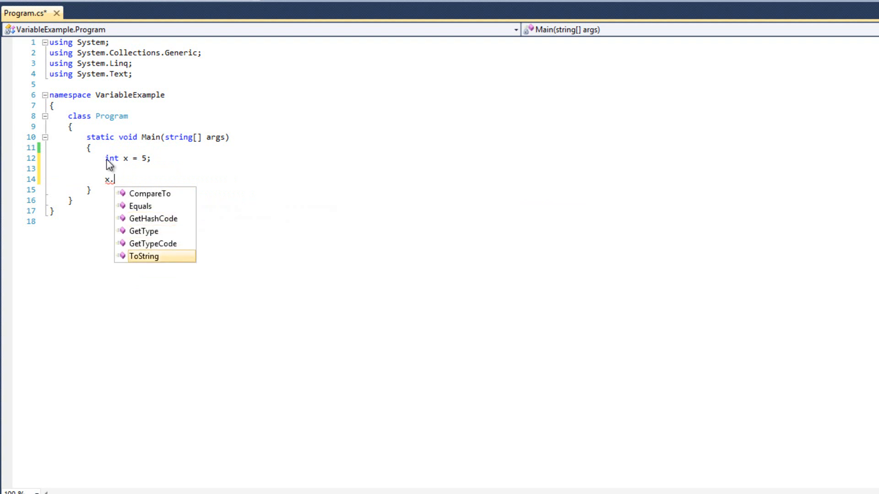